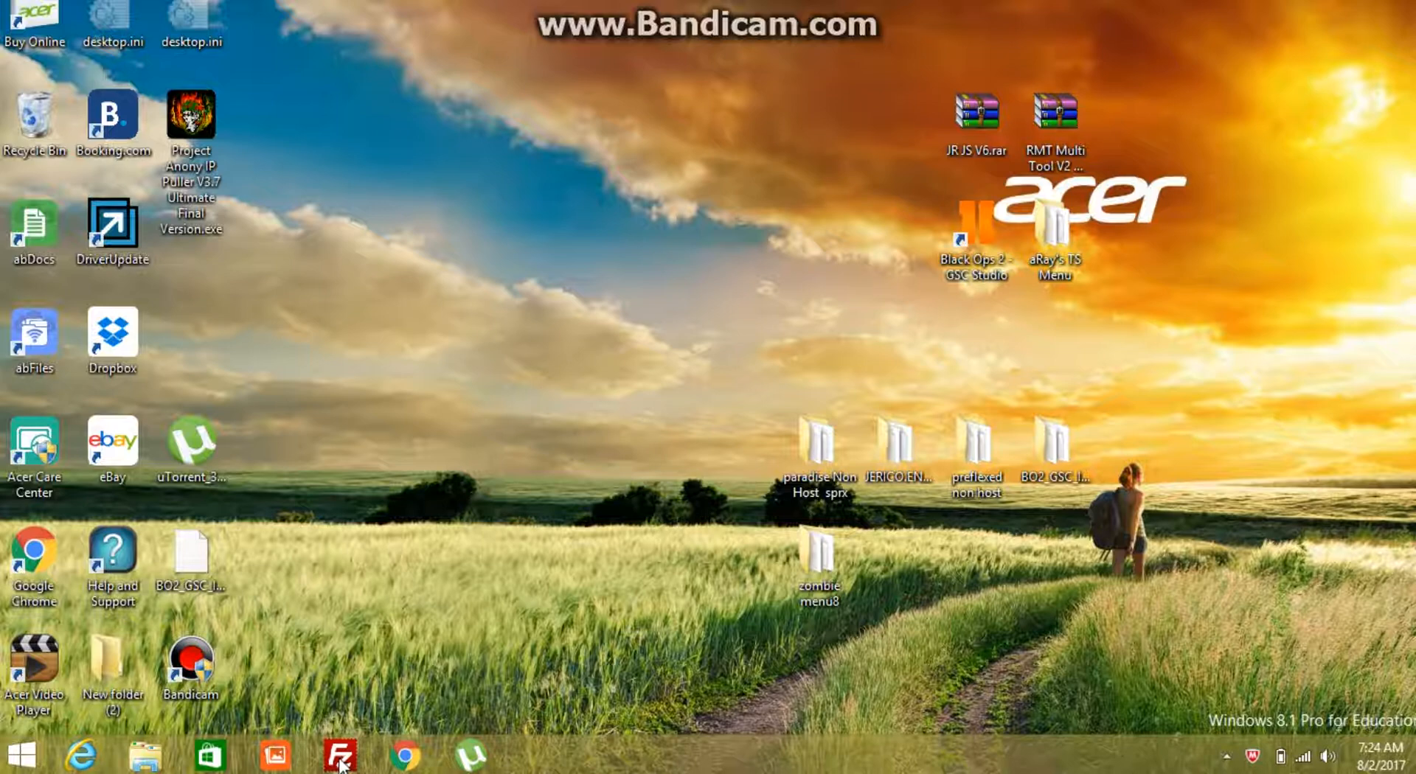
{"action": "mouse_move", "coordinate": [339, 757]}
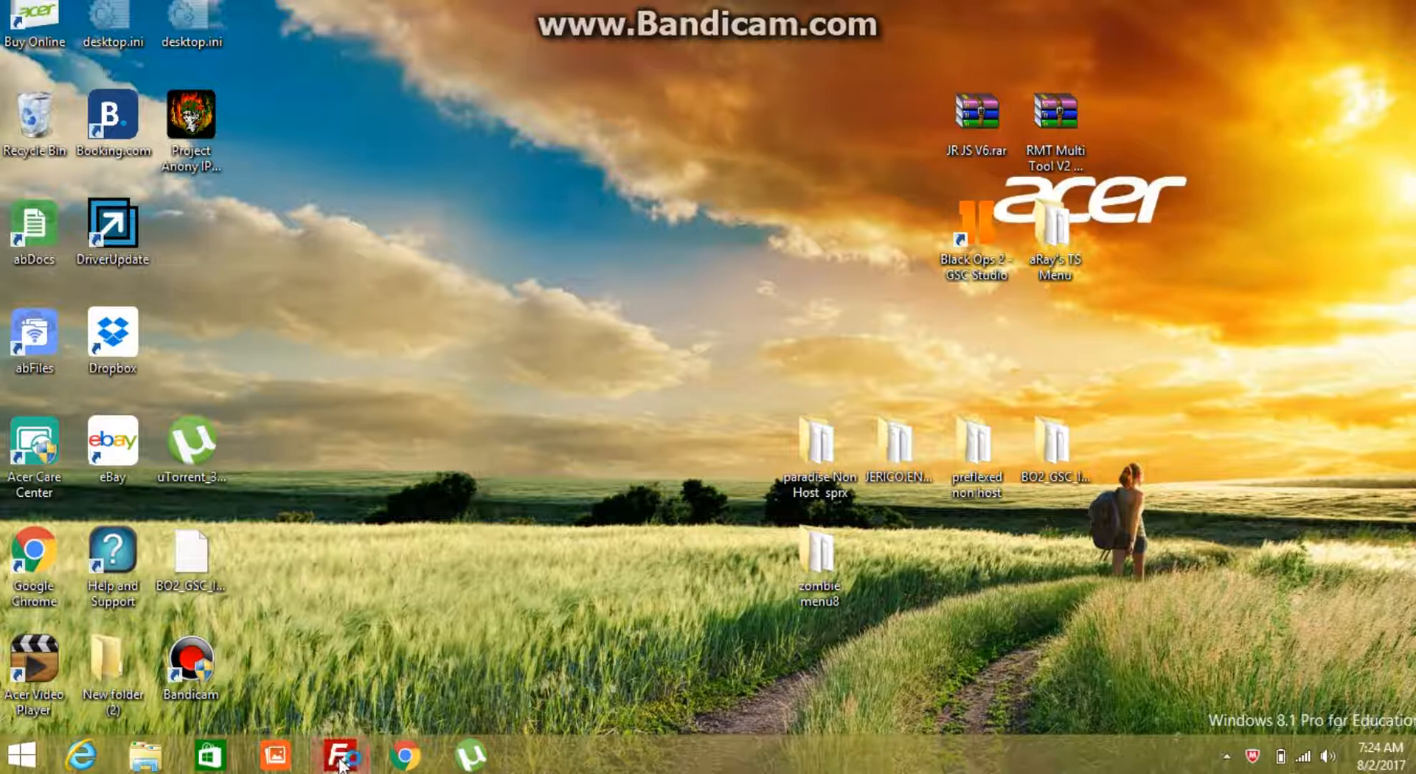
Bring FileZilla forward and enter 192.168.1.167 as the quick-connect host.
{"action": "left_click", "coordinate": [339, 756]}
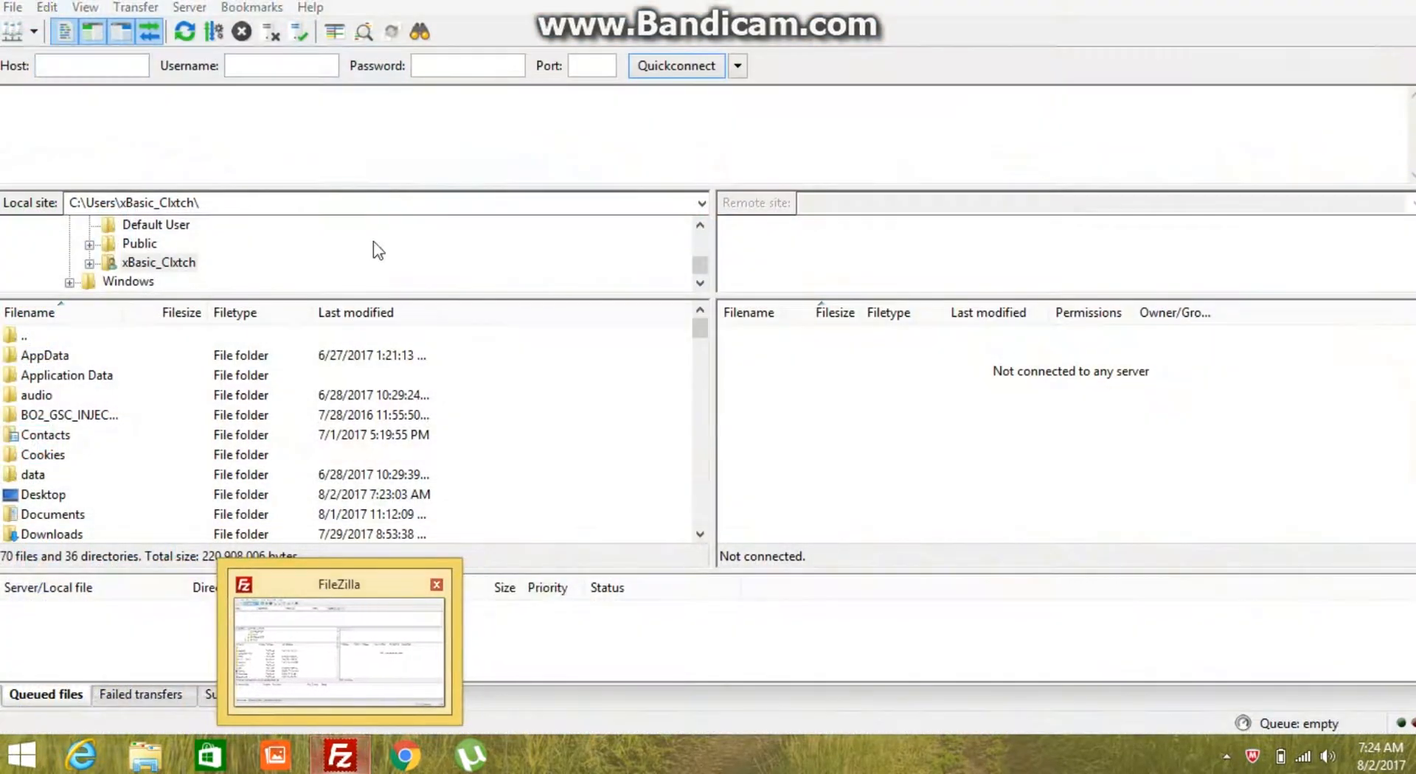
{"action": "left_click", "coordinate": [90, 65]}
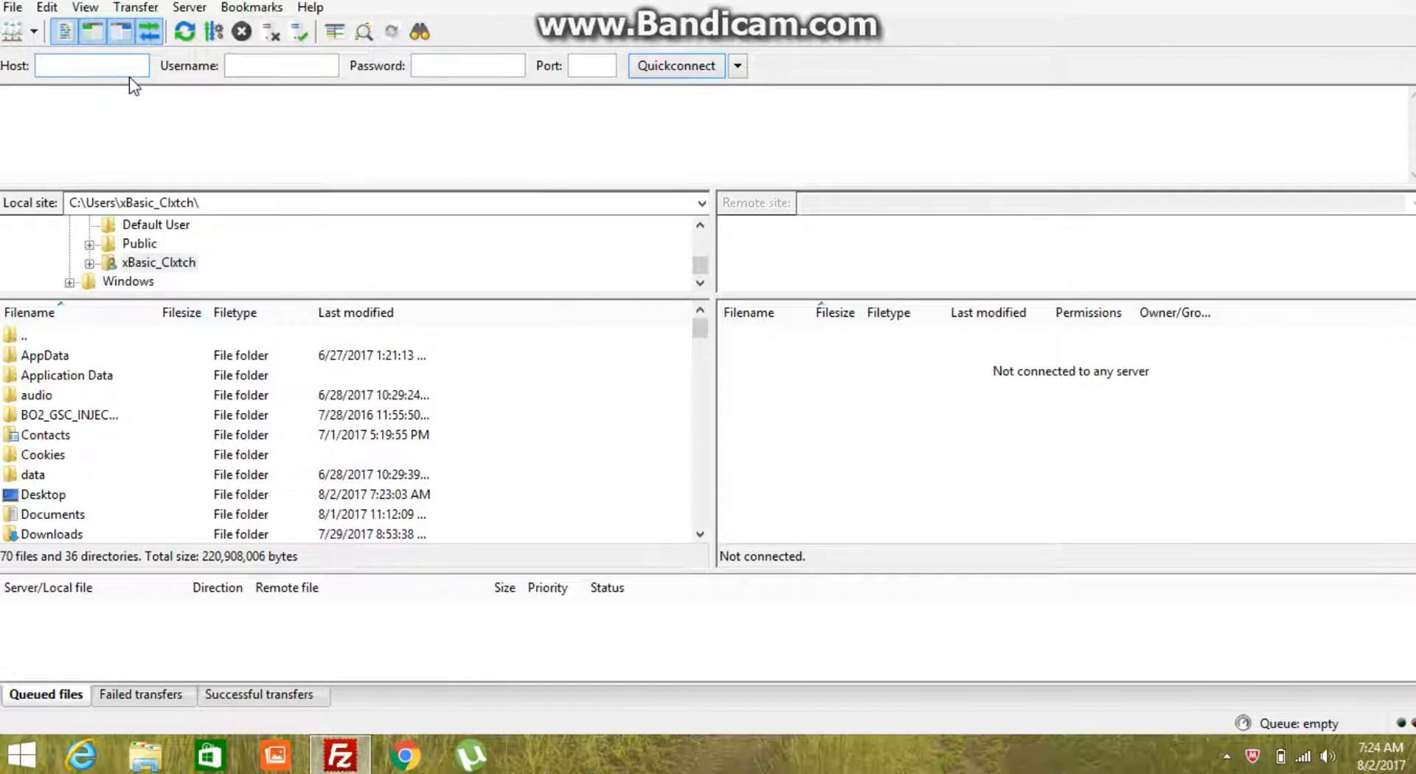
{"action": "left_click", "coordinate": [90, 65]}
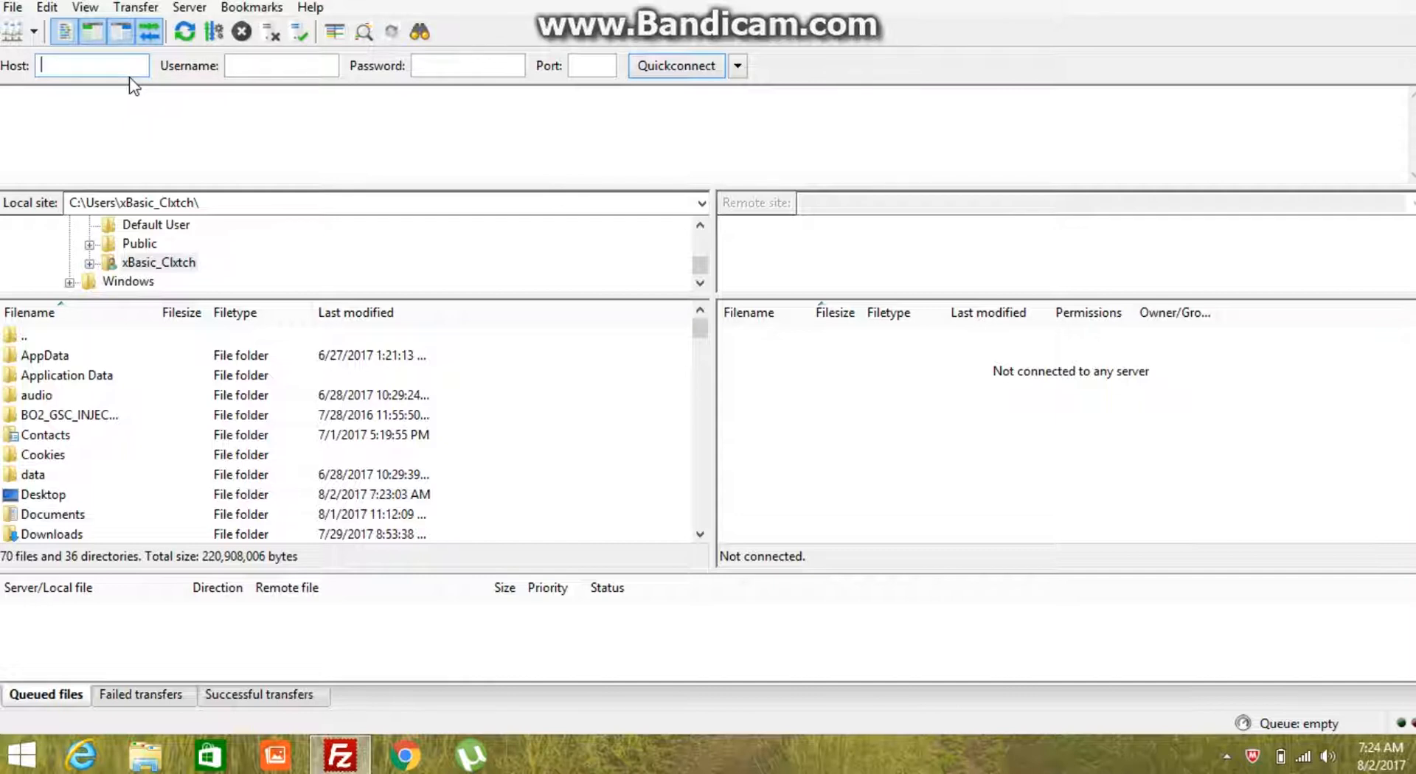
{"action": "type", "text": "192."}
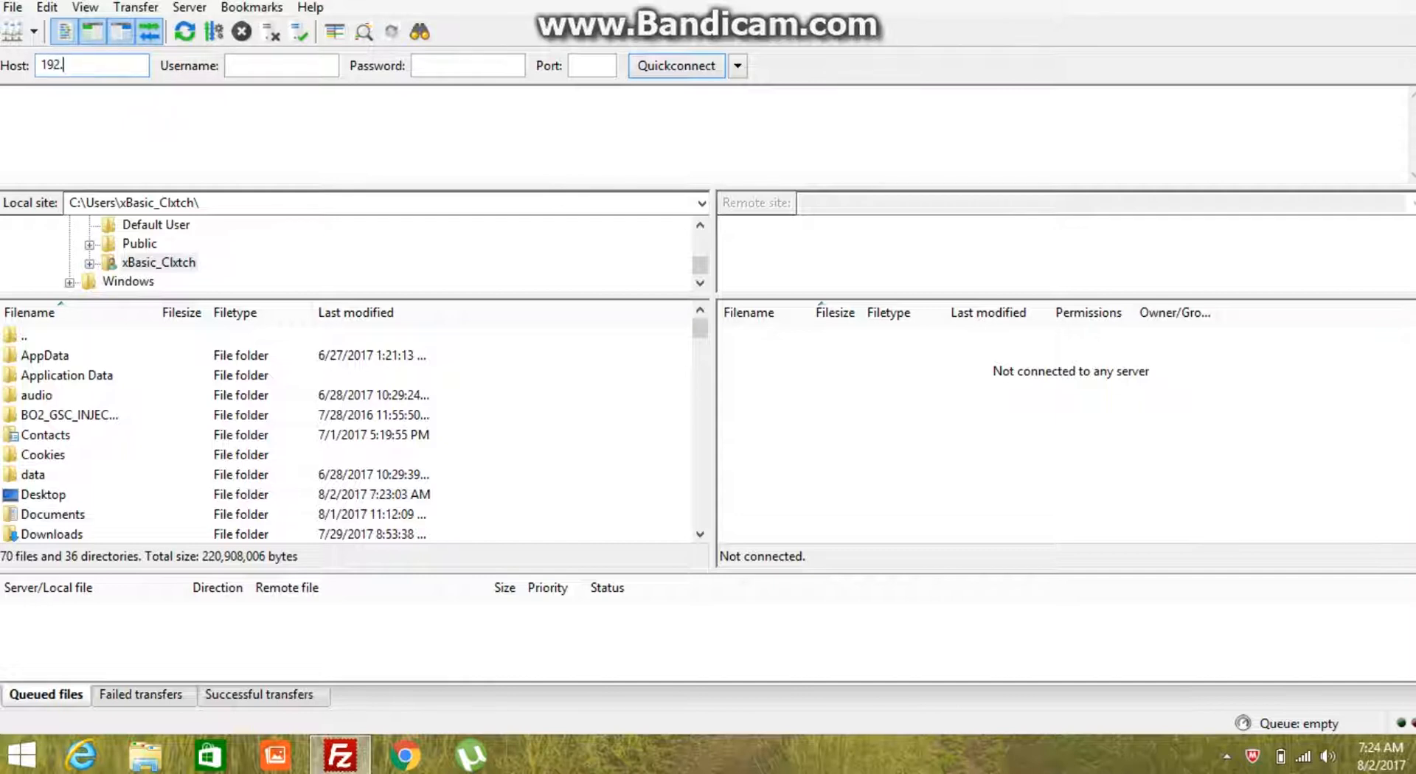
{"action": "type", "text": "168"}
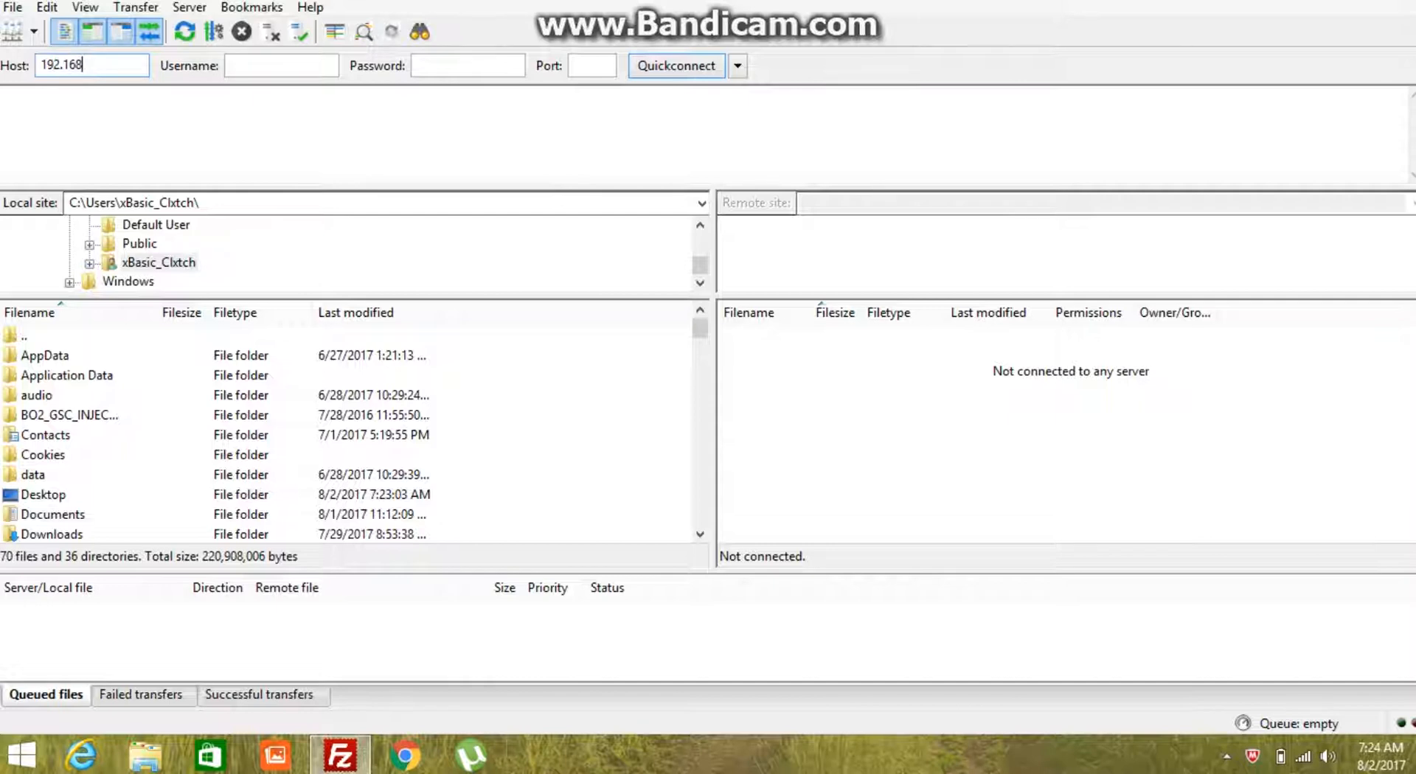
{"action": "key", "text": "BackSpace"}
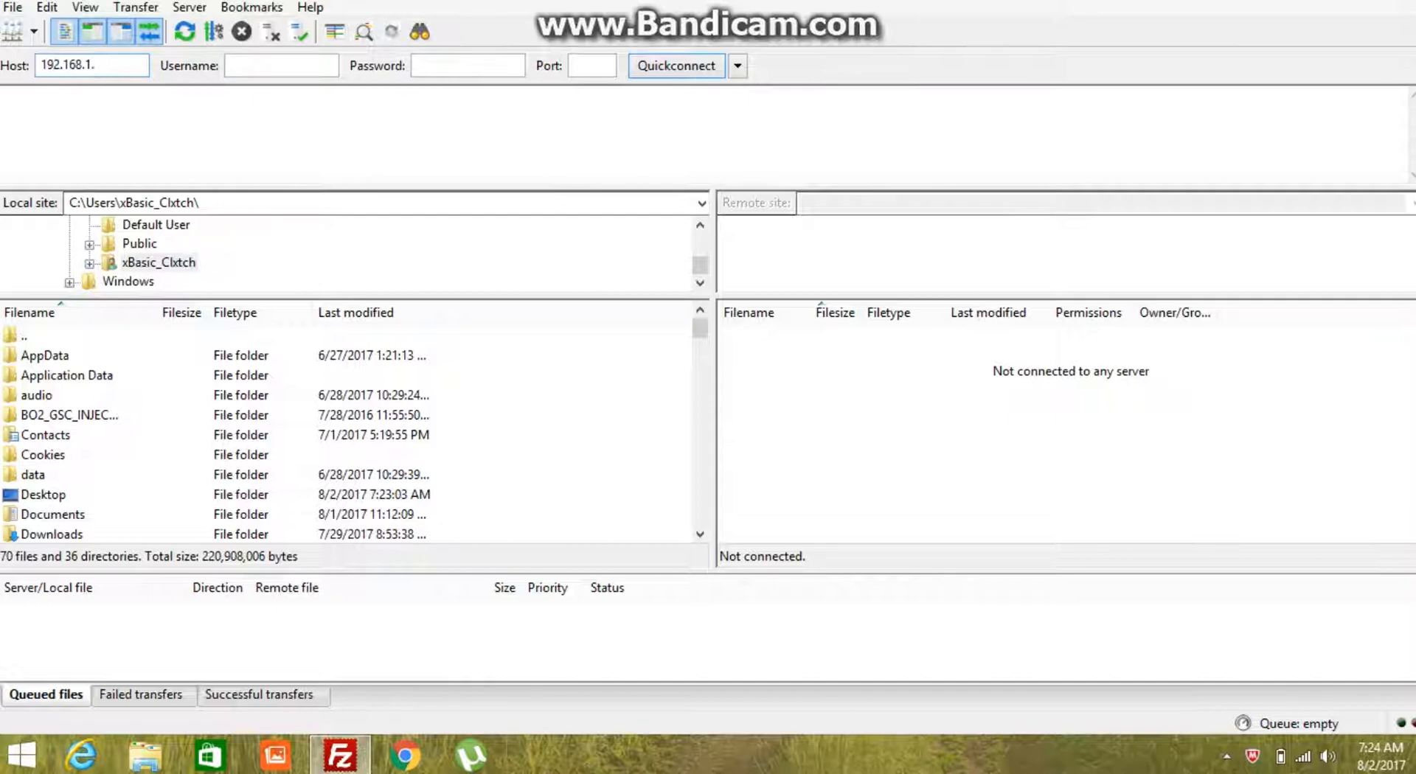
{"action": "type", "text": "167"}
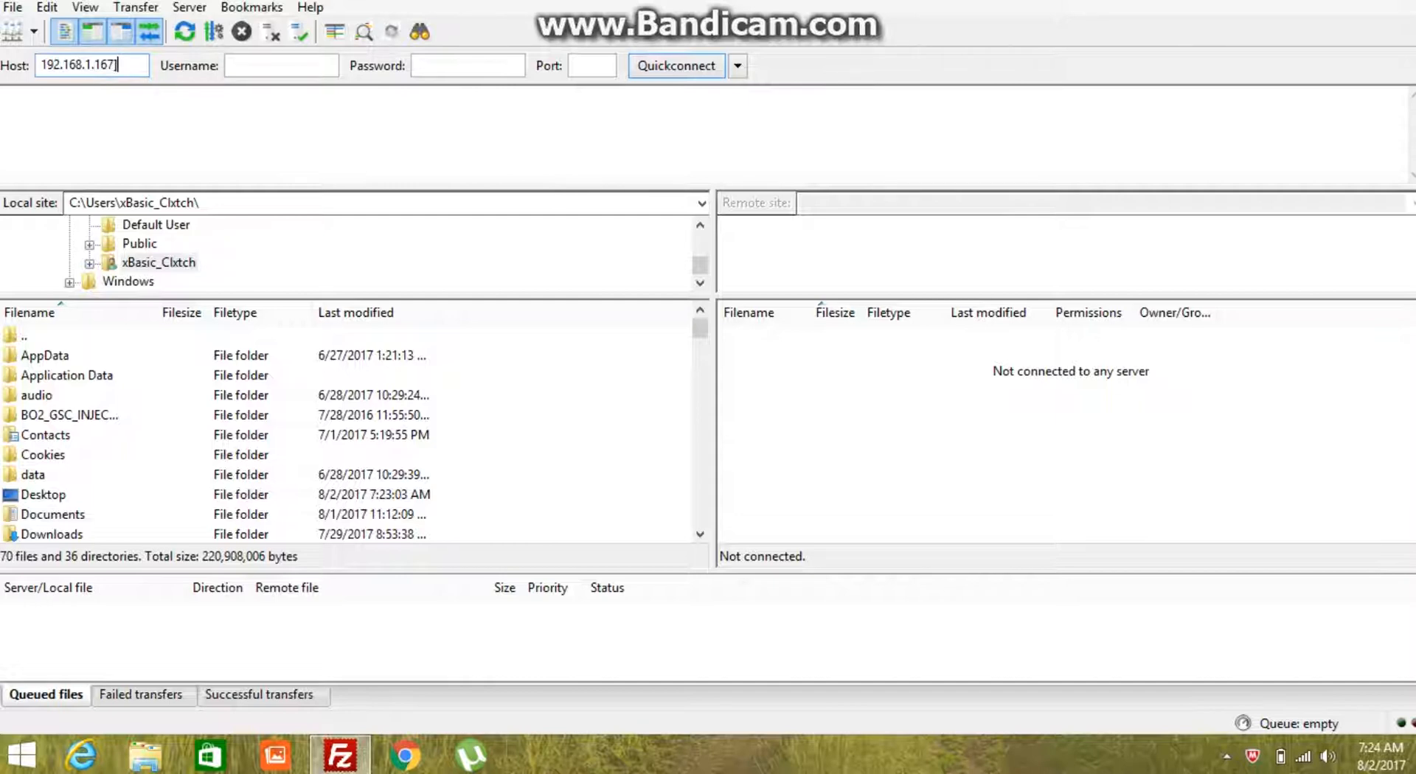
Quickconnect to 192.168.1.167 and browse the remote side to /dev_hdd0/tmp.
{"action": "left_click", "coordinate": [675, 65]}
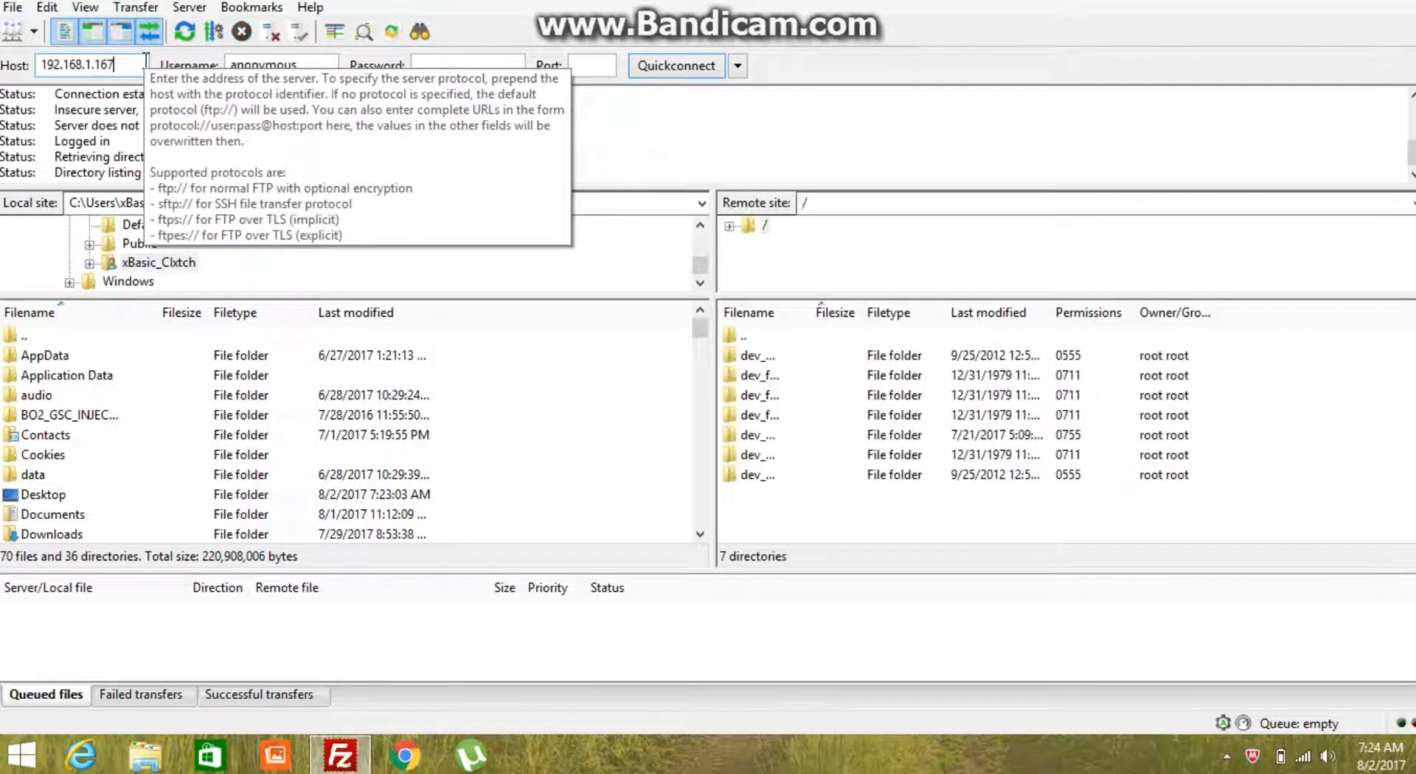
{"action": "mouse_move", "coordinate": [86, 7]}
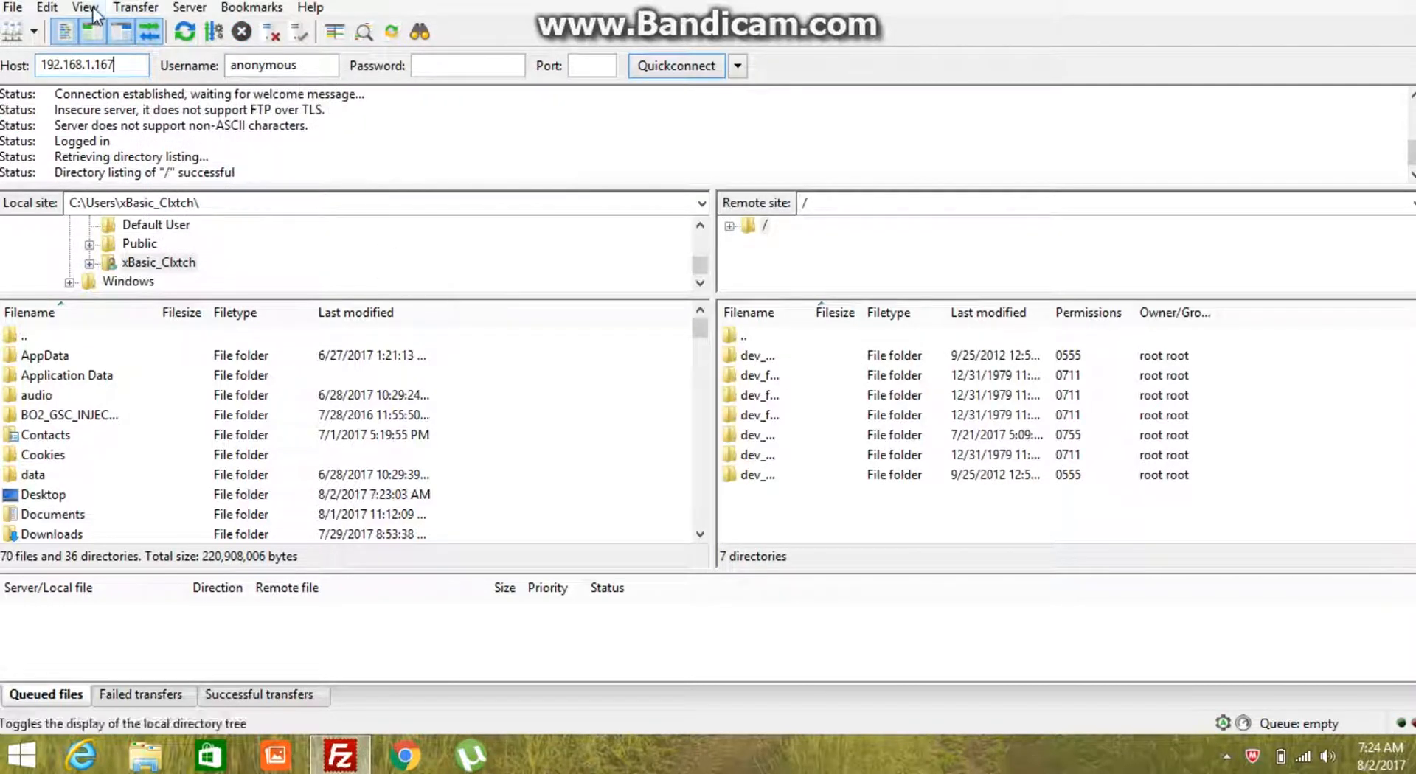
{"action": "mouse_move", "coordinate": [756, 455]}
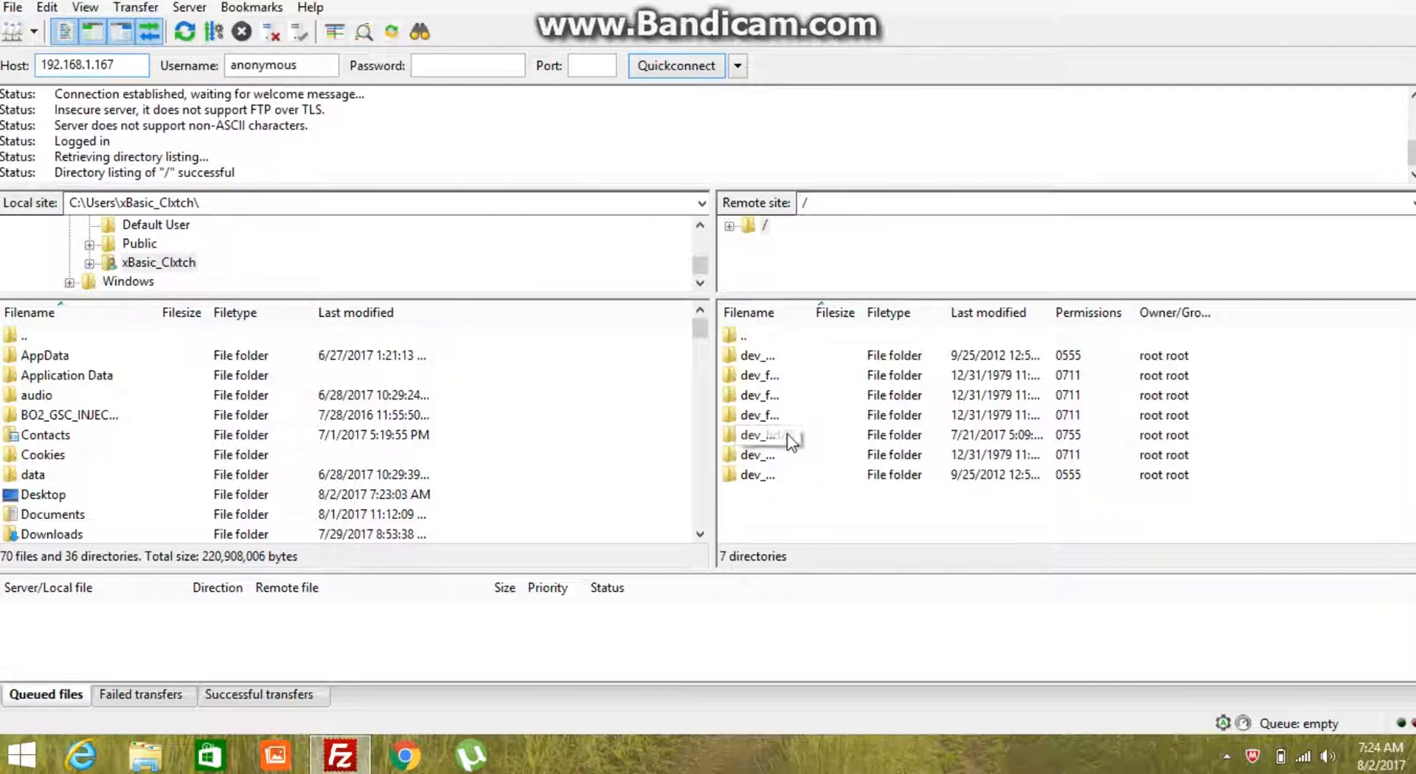
{"action": "double_click", "coordinate": [756, 435]}
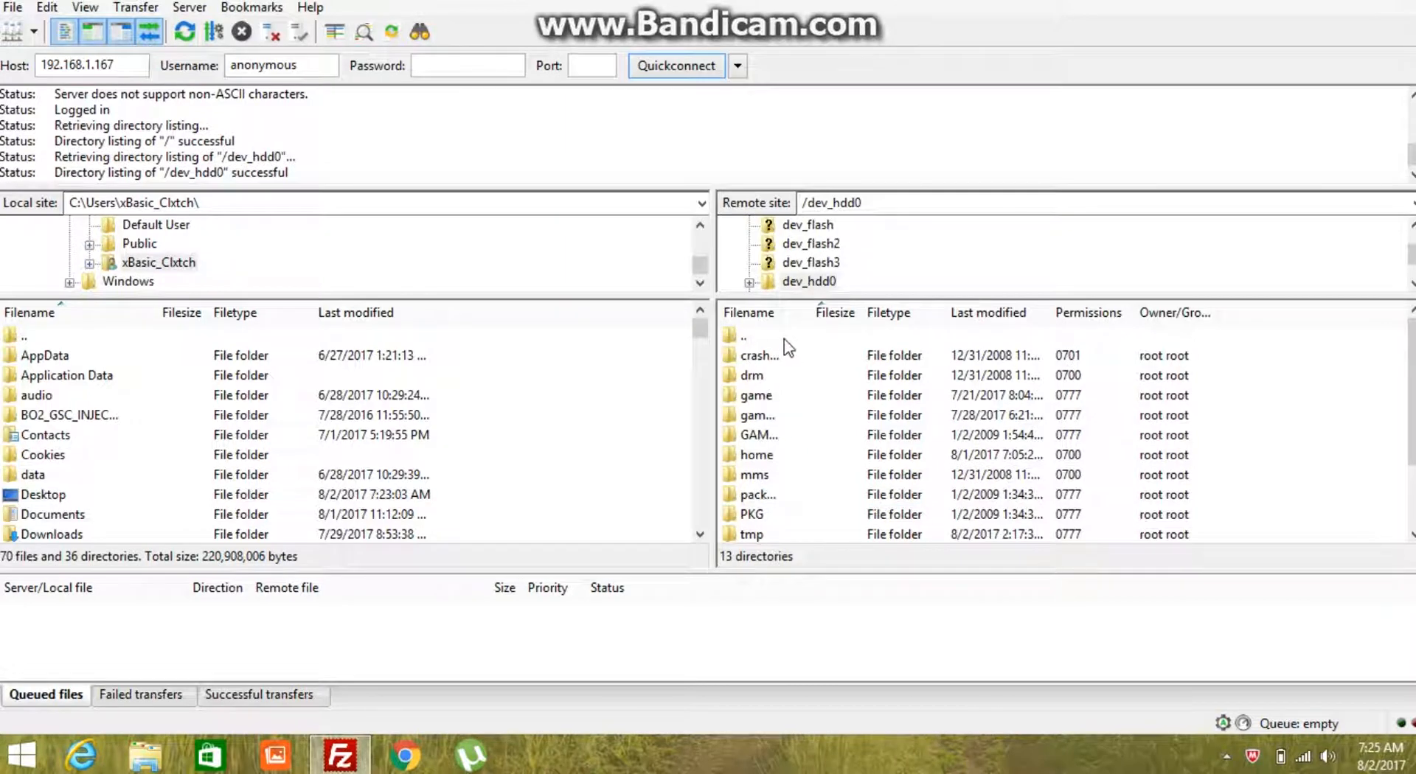
{"action": "mouse_move", "coordinate": [860, 533]}
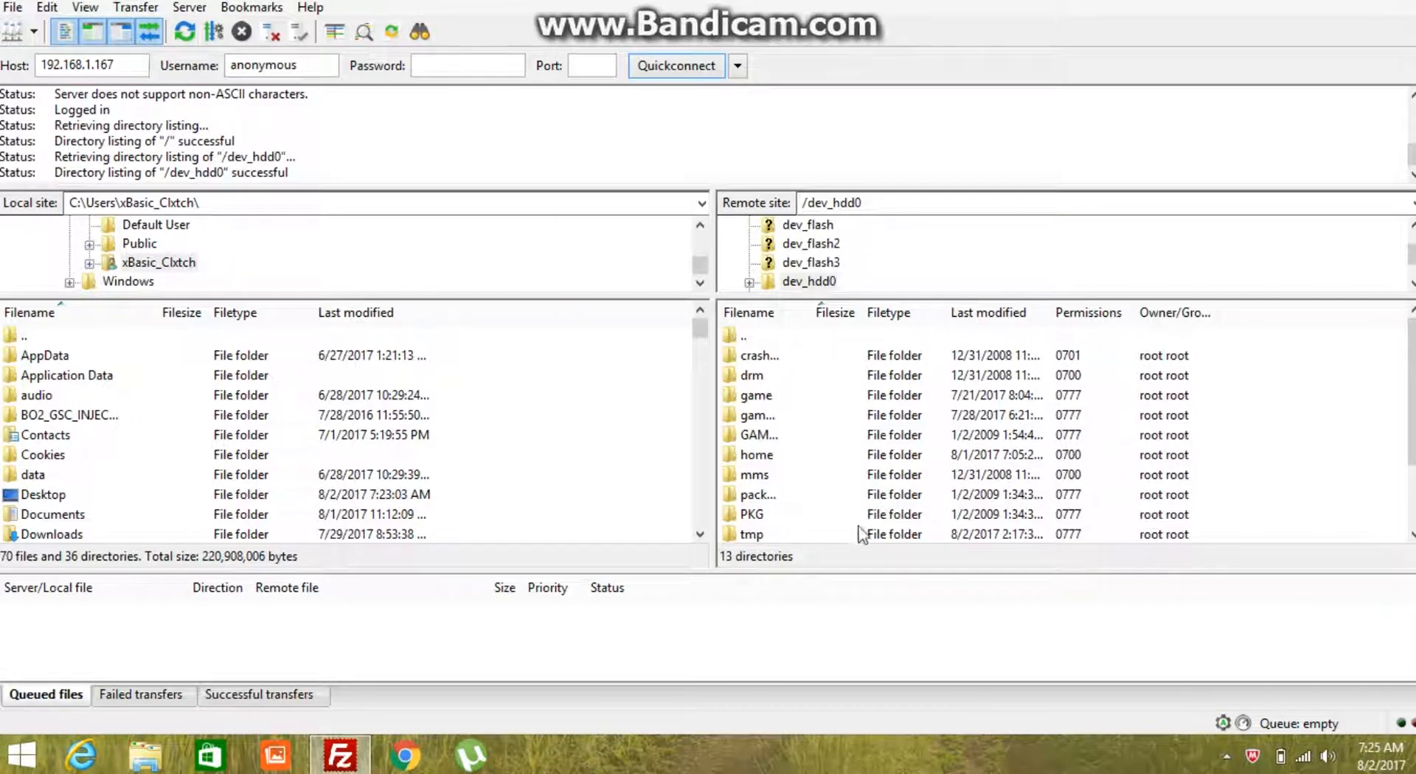
{"action": "scroll", "scroll_direction": "down", "scroll_amount": 3}
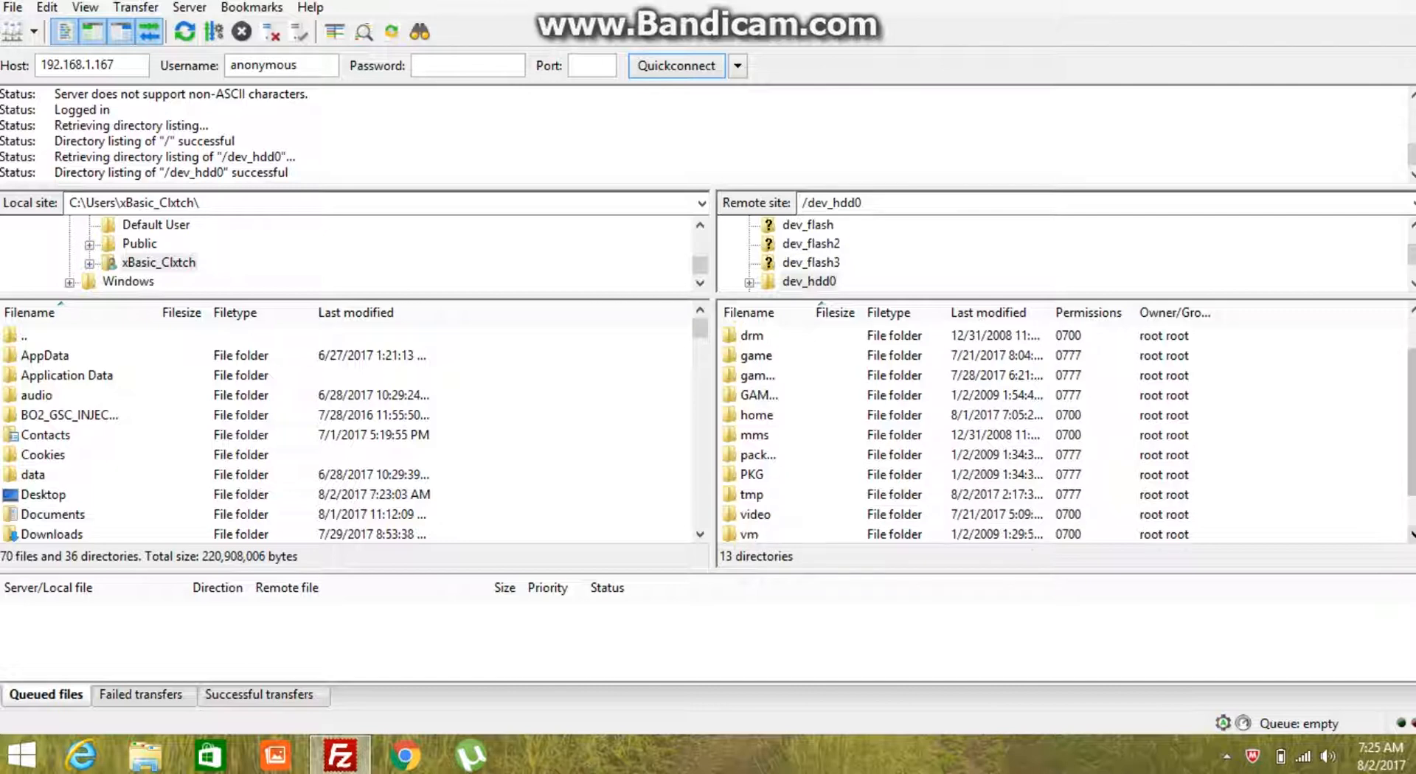
{"action": "left_click", "coordinate": [749, 474]}
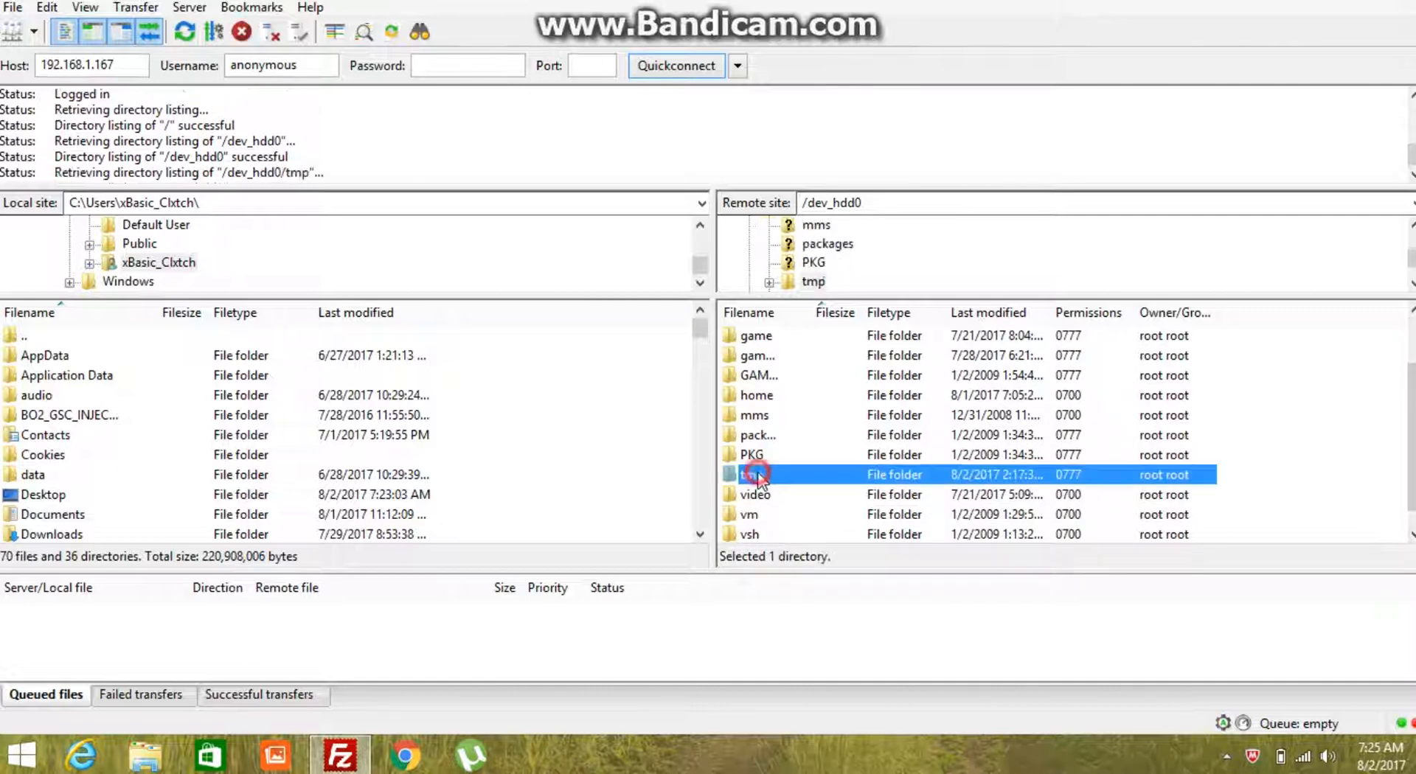
{"action": "double_click", "coordinate": [751, 475]}
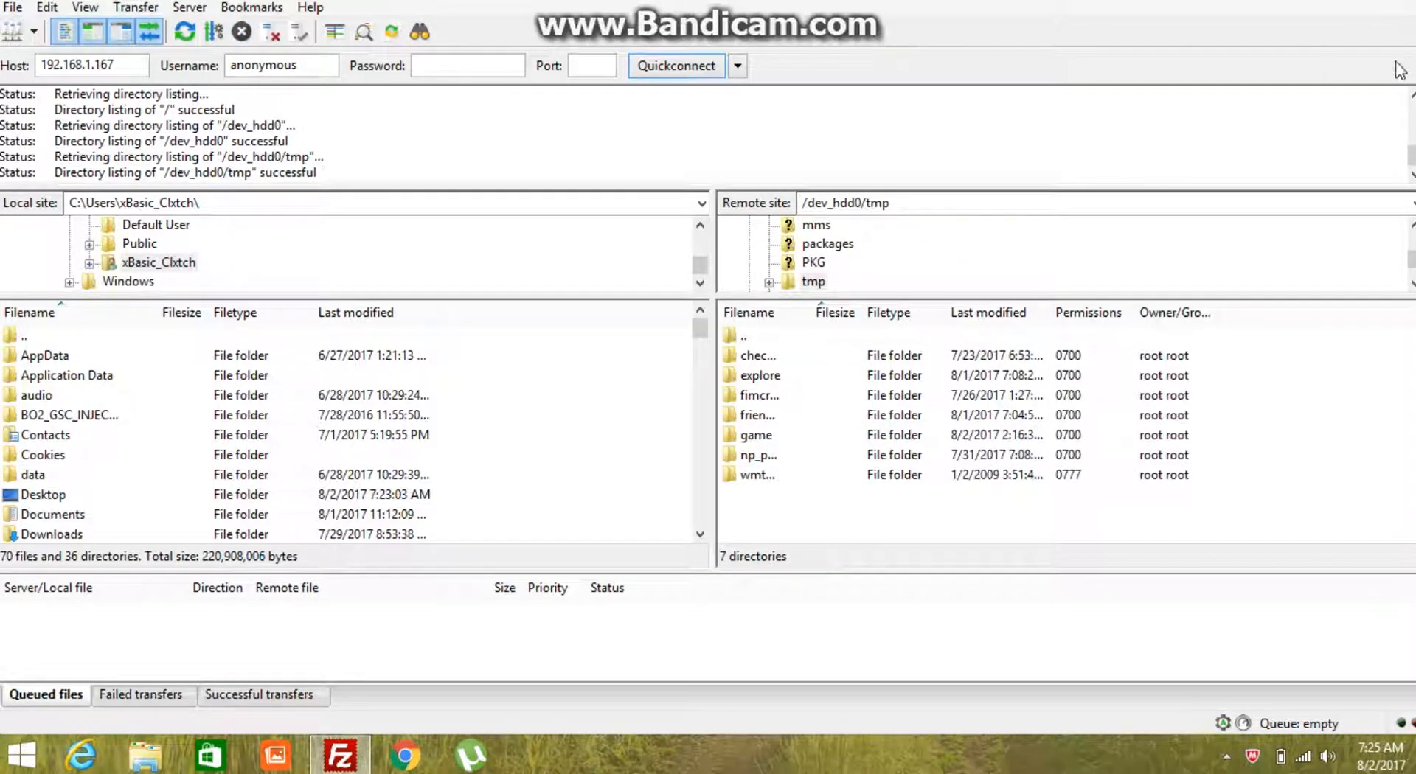
{"action": "mouse_move", "coordinate": [584, 552]}
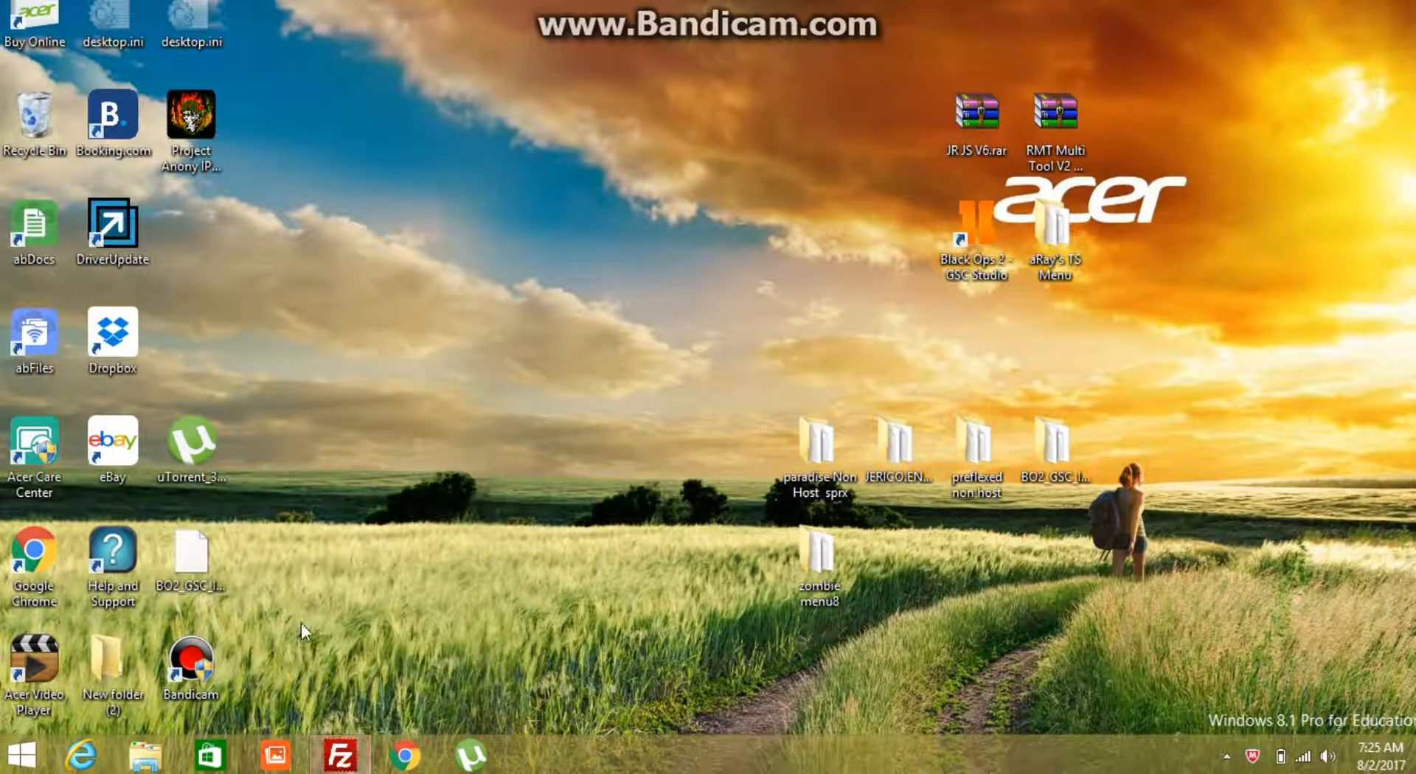
{"action": "mouse_move", "coordinate": [500, 409]}
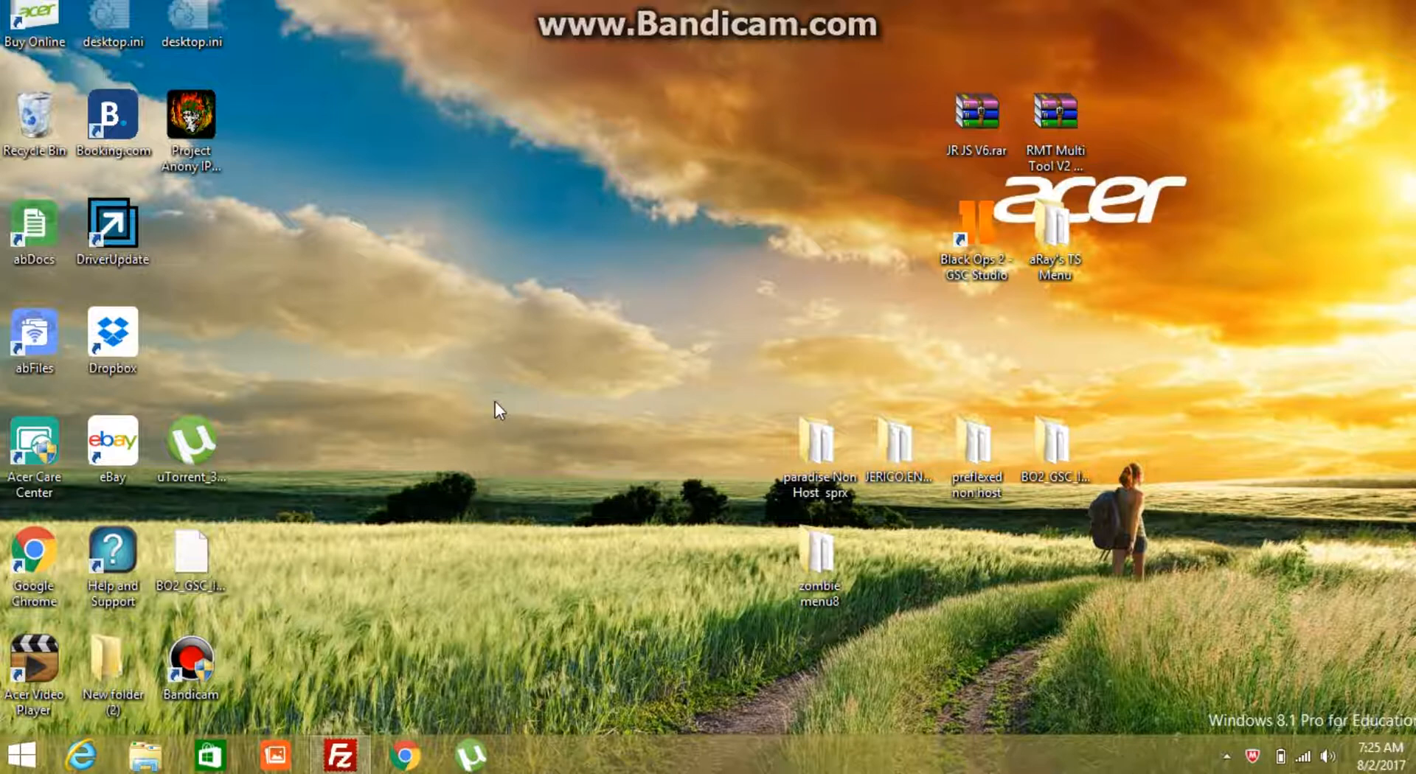
{"action": "mouse_move", "coordinate": [233, 735]}
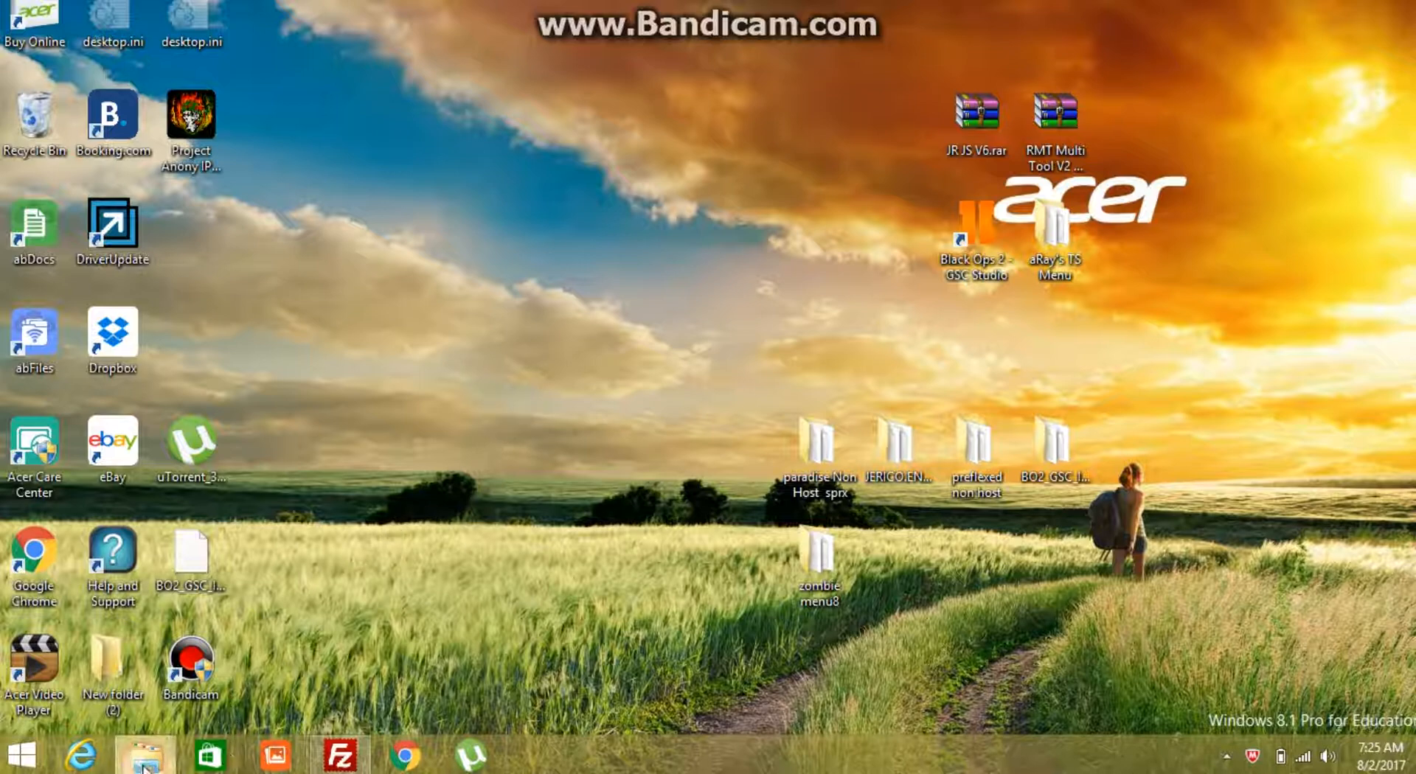
Open the Downloads folder in File Explorer and select JerichoEngine.zip.
{"action": "left_click", "coordinate": [143, 755]}
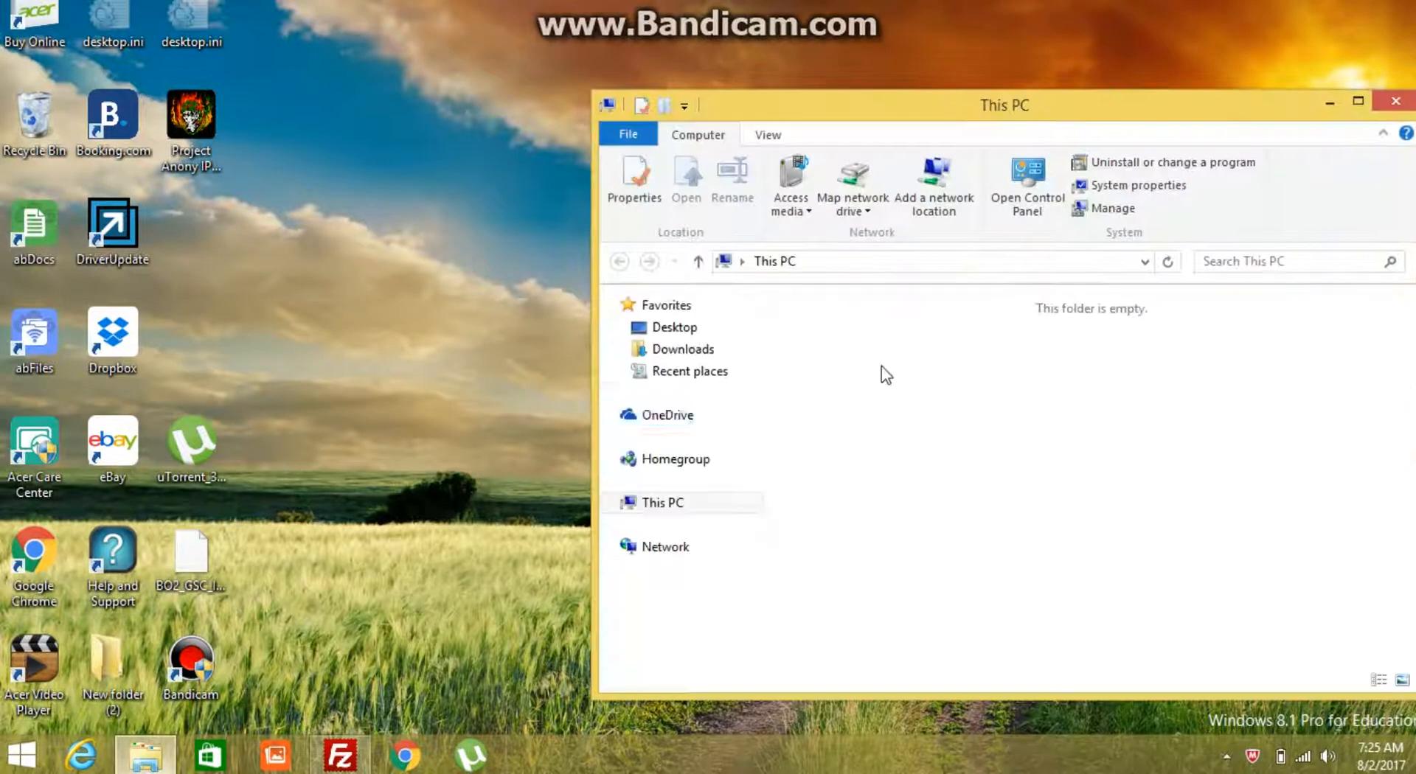
{"action": "left_click", "coordinate": [662, 503]}
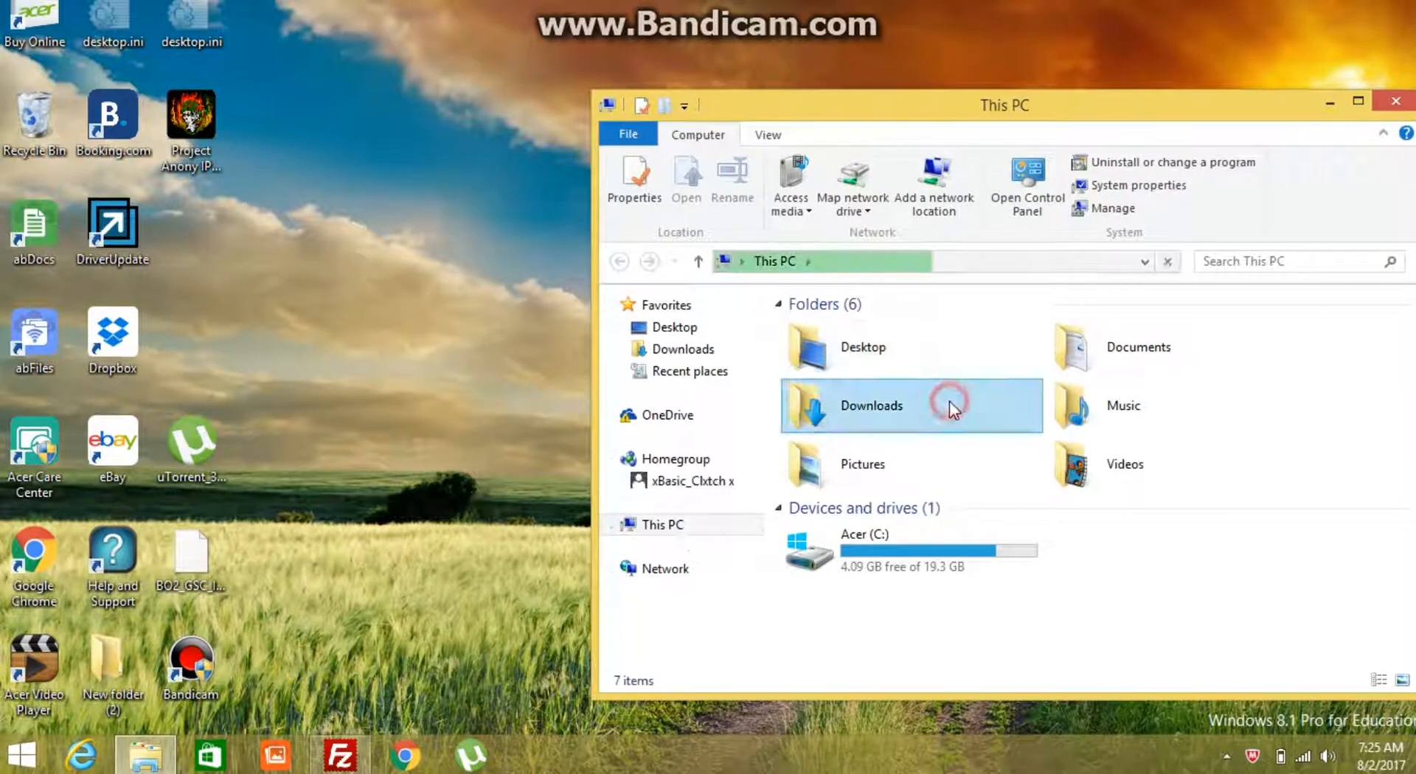
{"action": "double_click", "coordinate": [870, 405]}
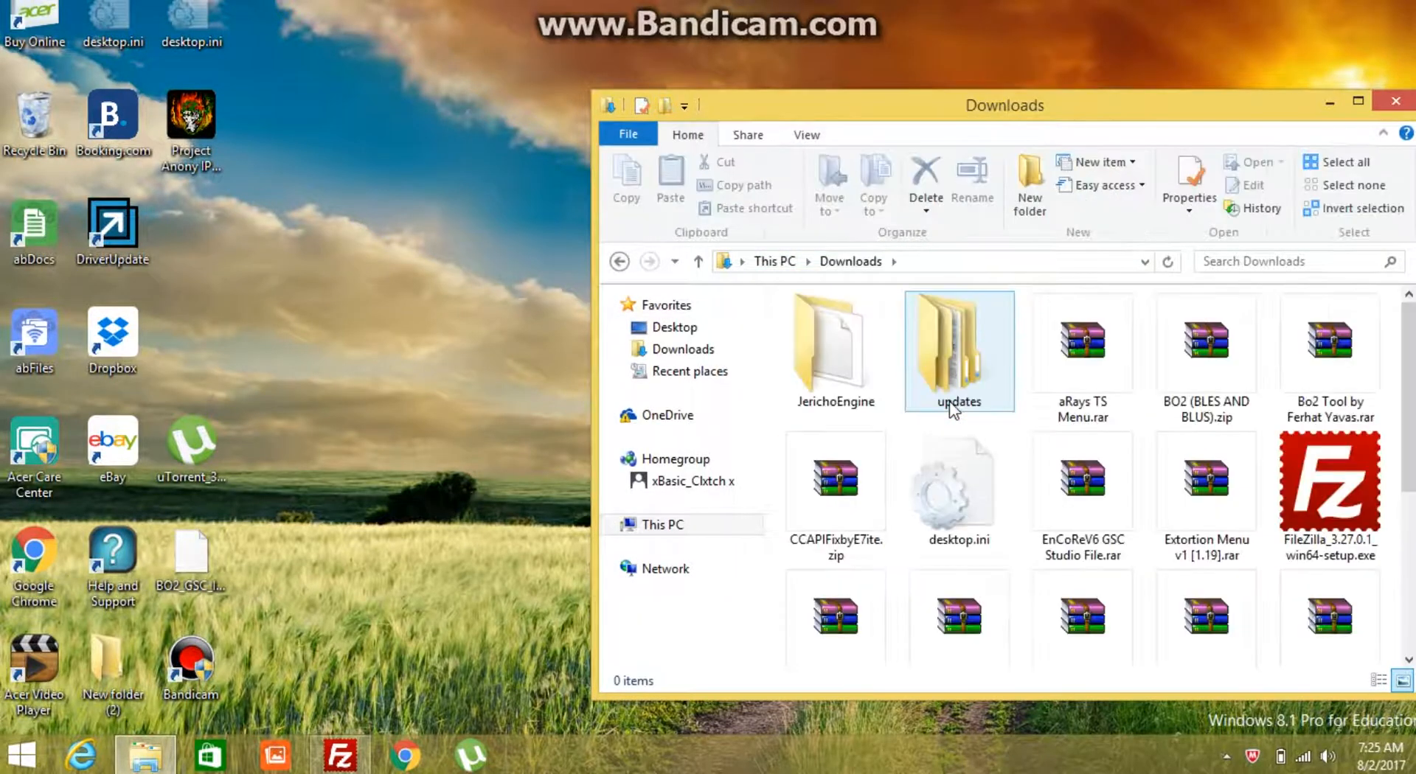
{"action": "left_click", "coordinate": [1329, 343]}
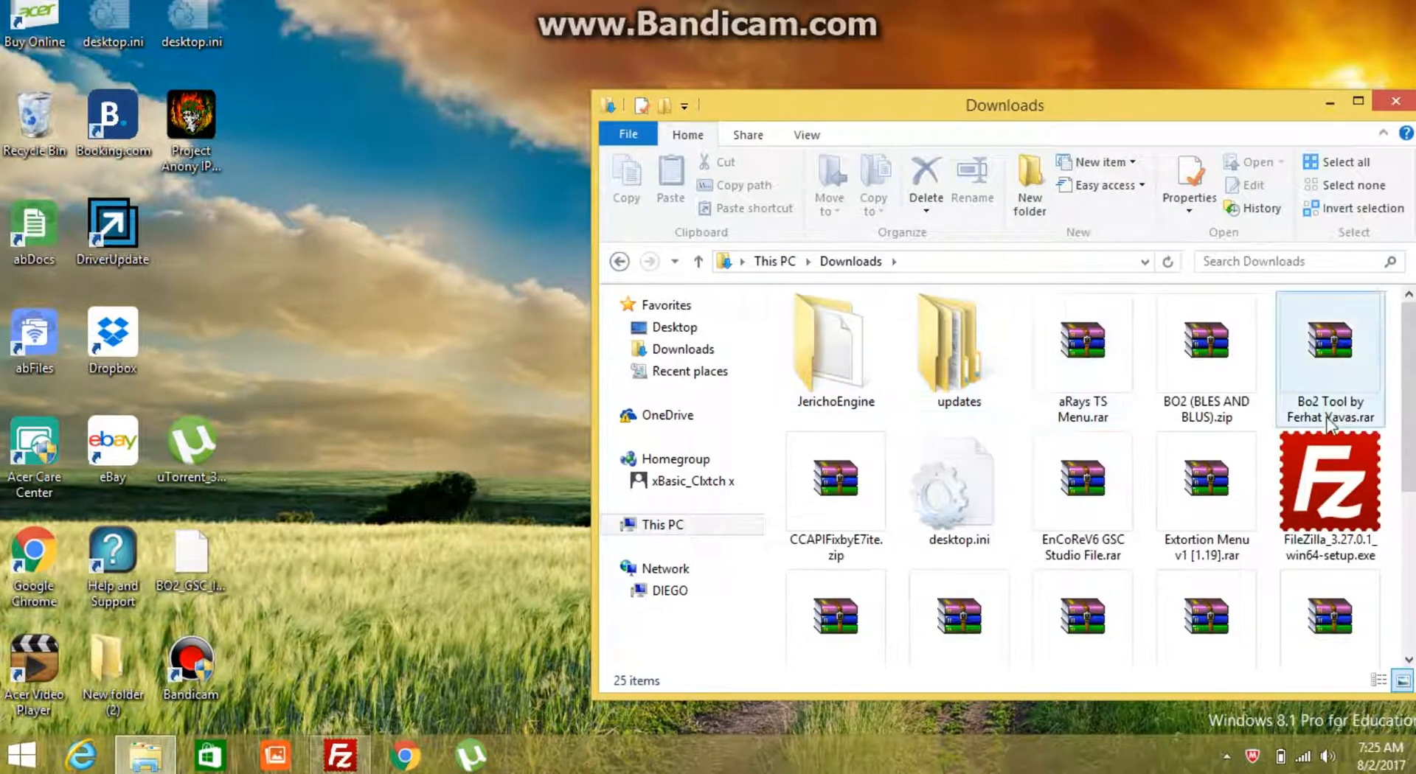
{"action": "scroll", "scroll_direction": "down", "scroll_amount": 3}
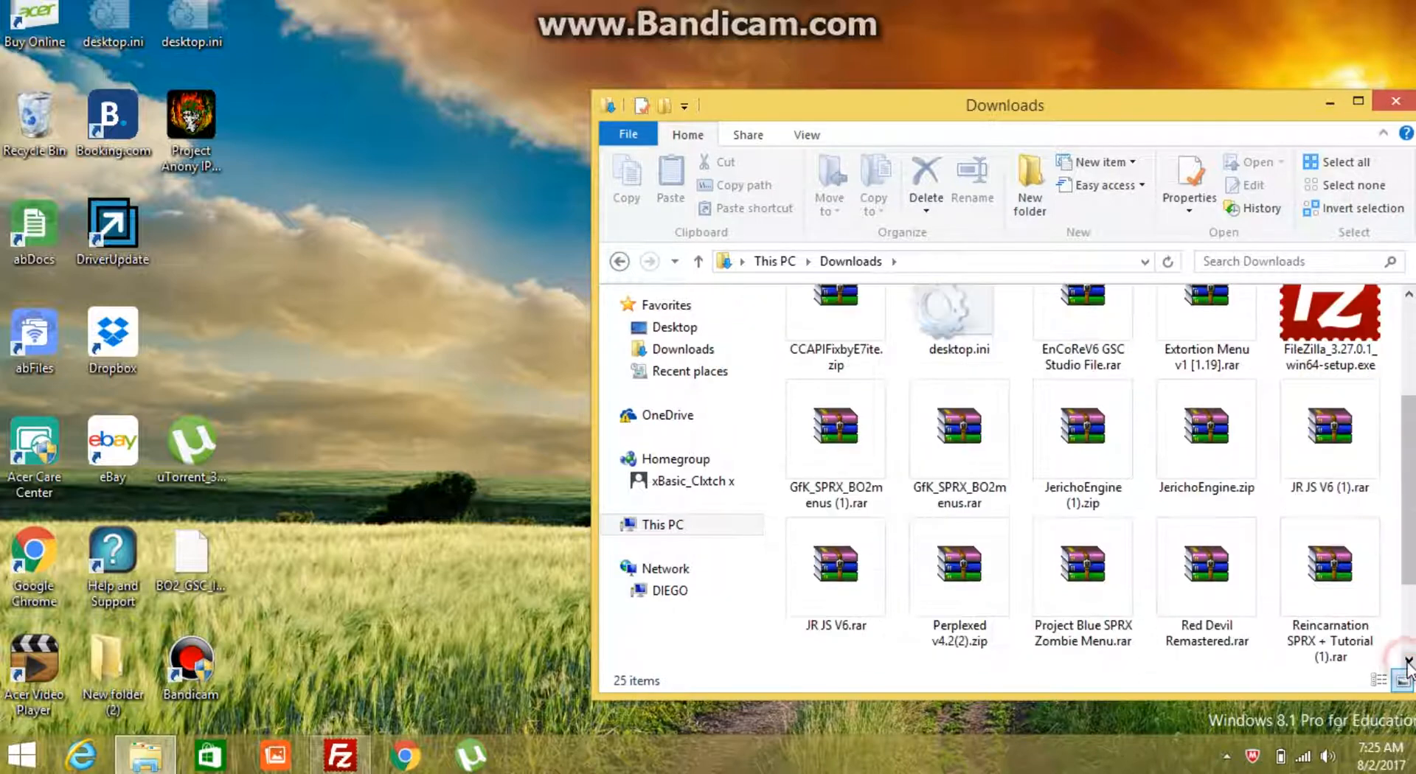
{"action": "scroll", "scroll_direction": "down", "scroll_amount": 3}
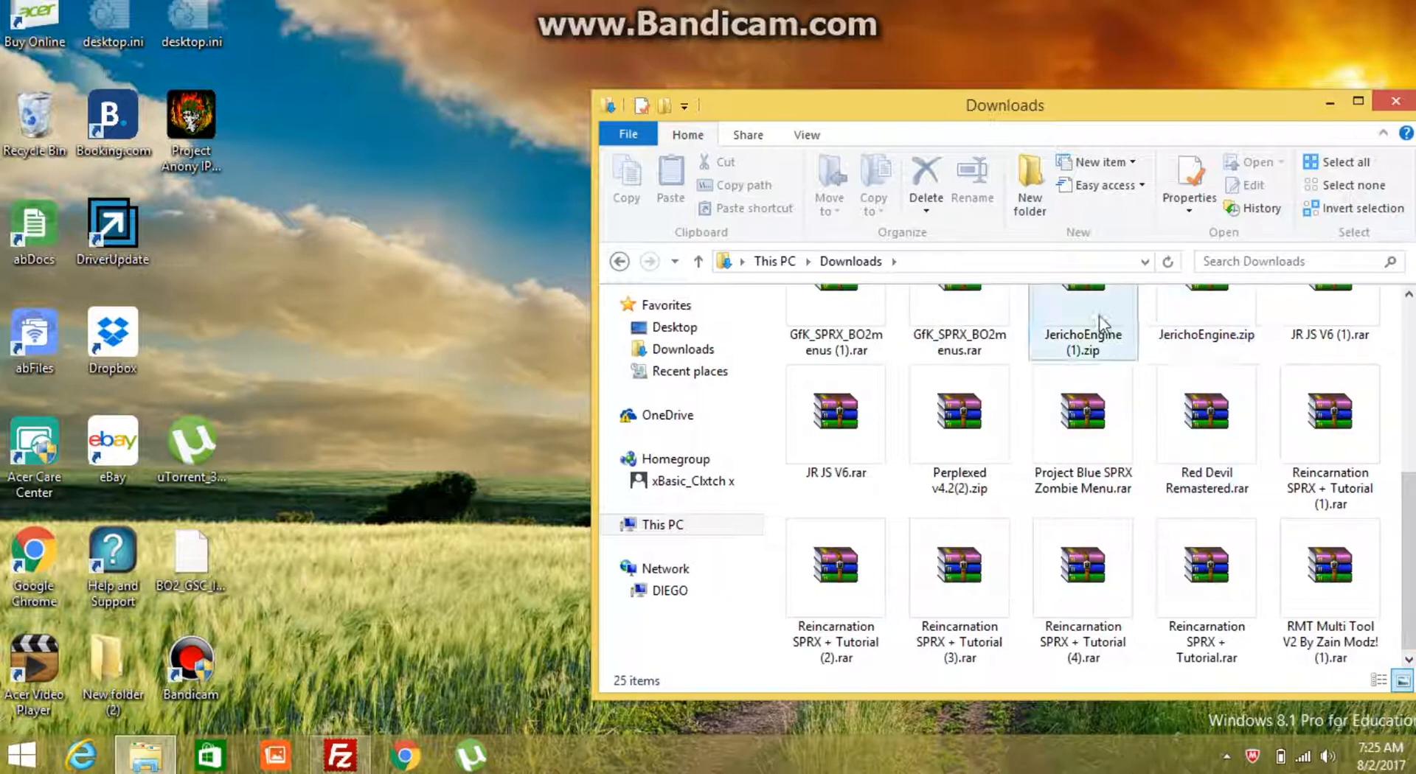
{"action": "left_click", "coordinate": [1205, 339]}
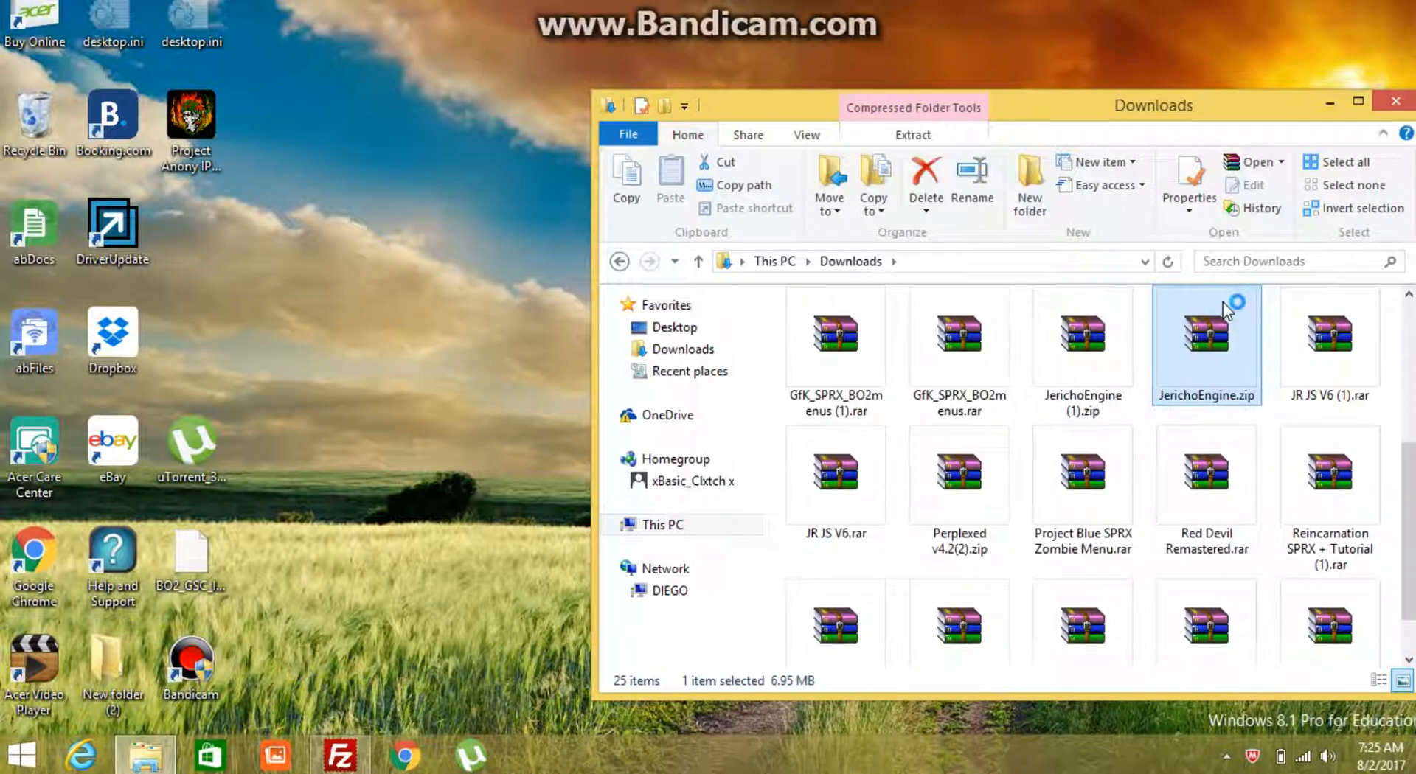
Open JerichoEngine.zip in WinRAR, then return to FileZilla on /dev_hdd0/tmp.
{"action": "double_click", "coordinate": [1205, 335]}
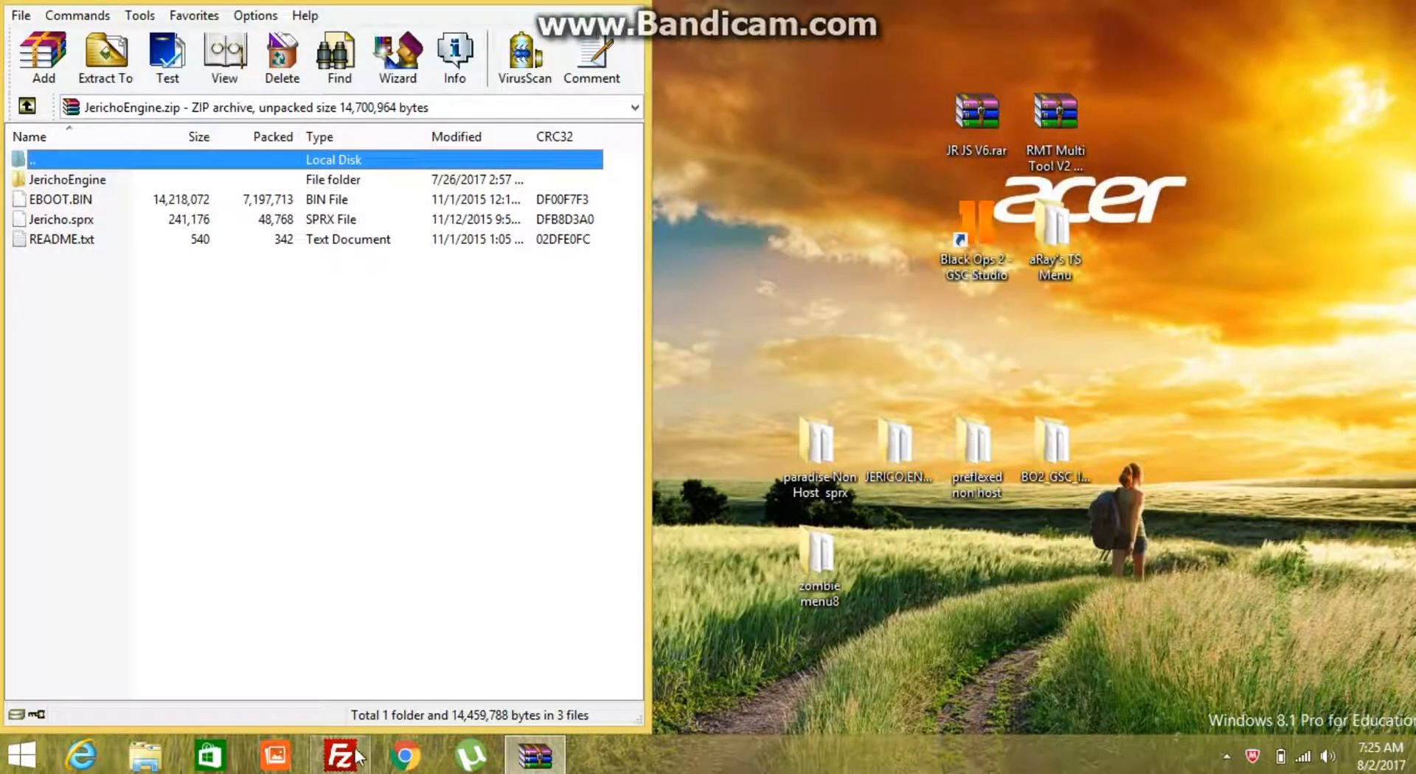
{"action": "left_click", "coordinate": [339, 755]}
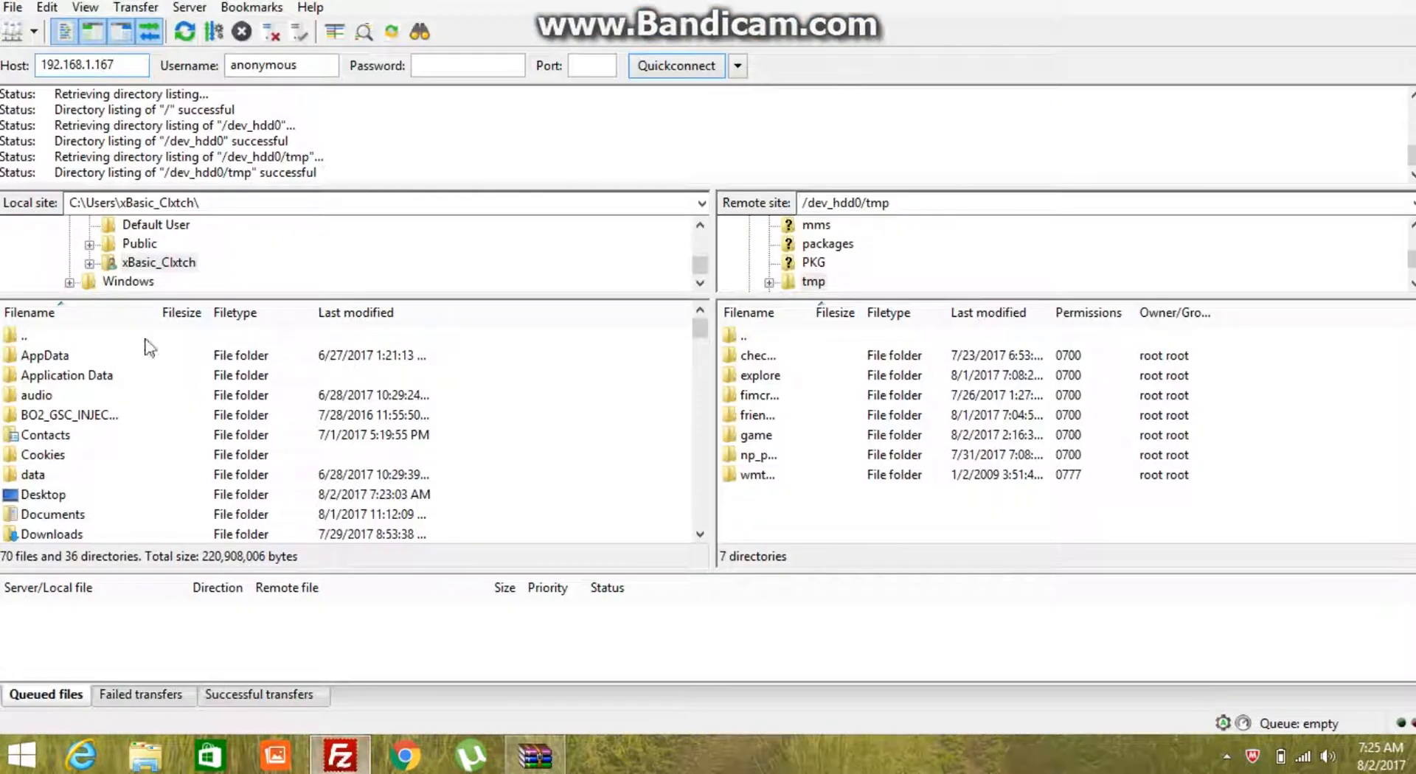
{"action": "mouse_move", "coordinate": [4, 449]}
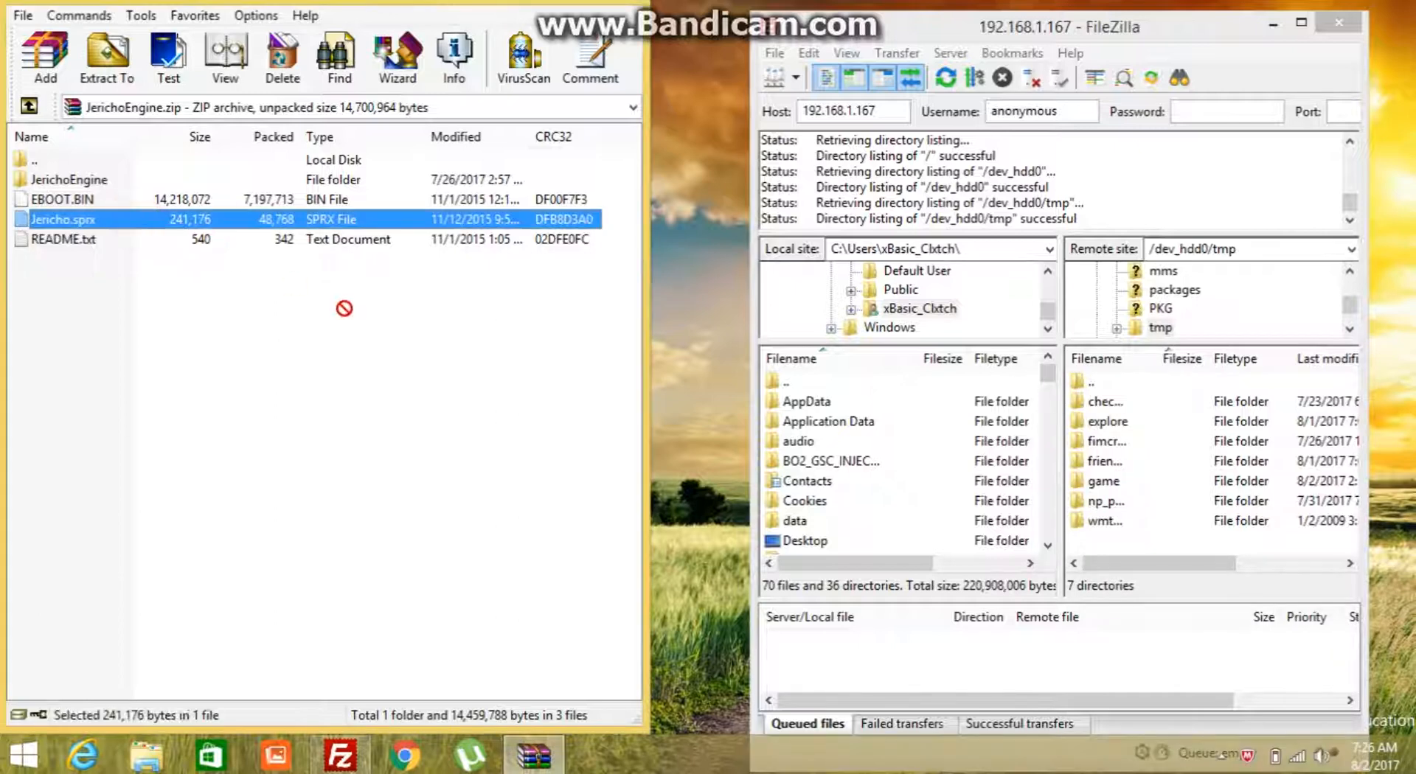
{"action": "mouse_move", "coordinate": [1109, 554]}
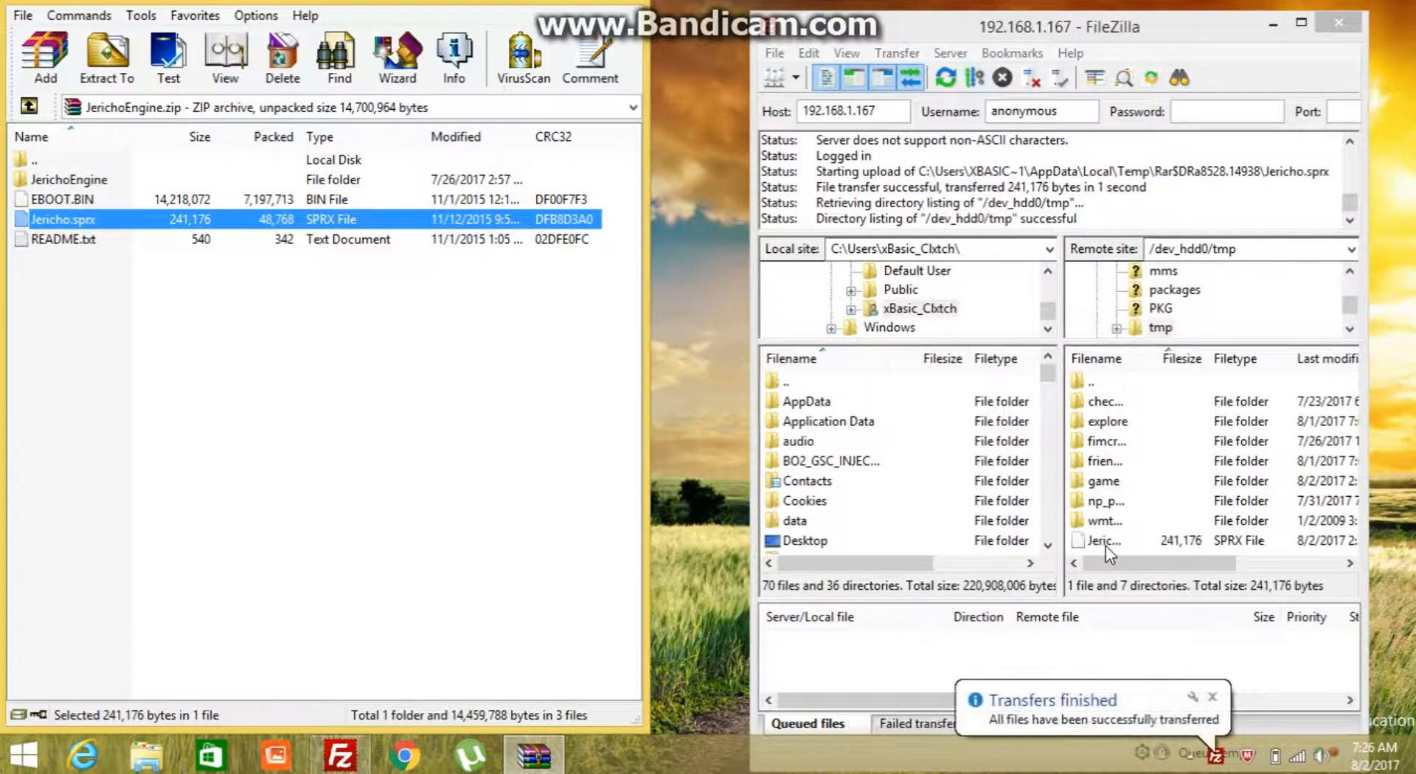
{"action": "mouse_move", "coordinate": [1119, 540]}
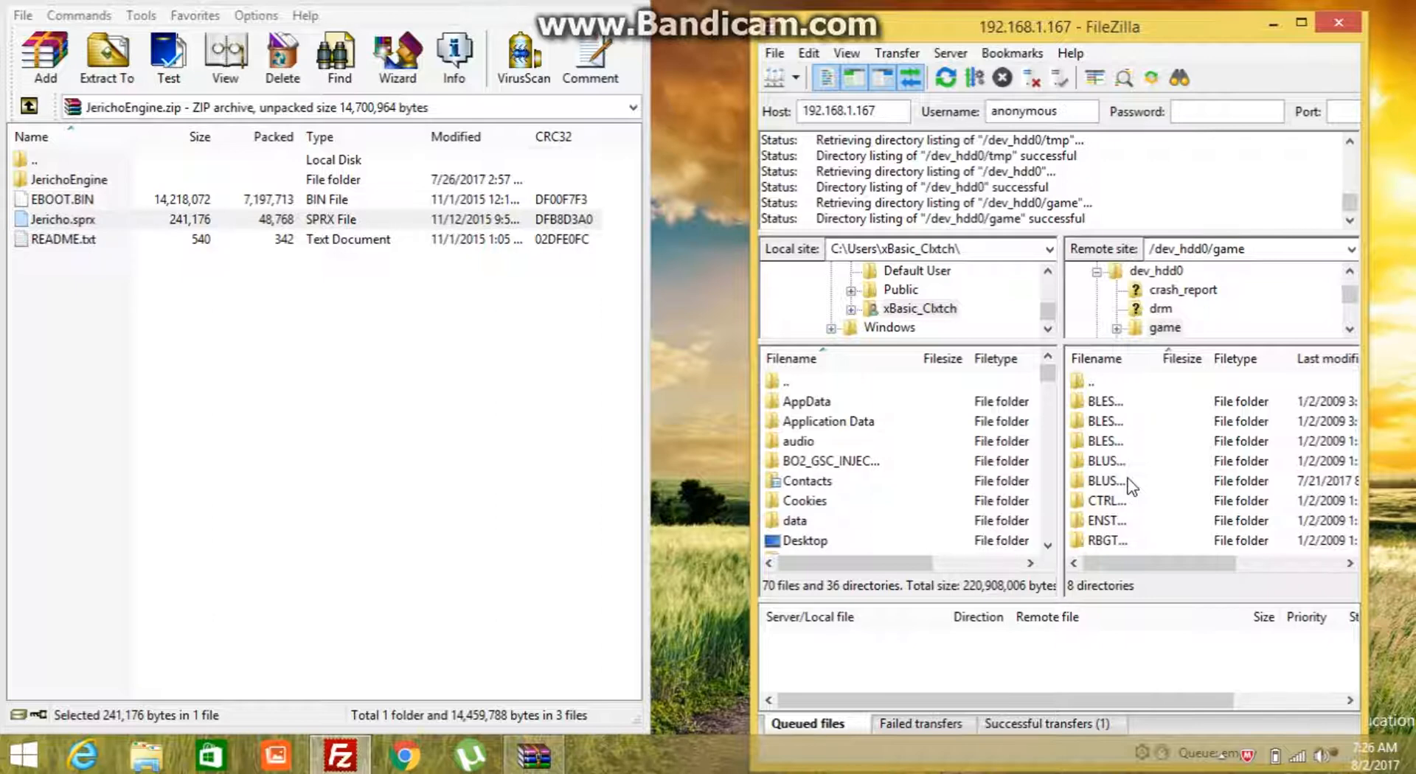
{"action": "mouse_move", "coordinate": [1119, 463]}
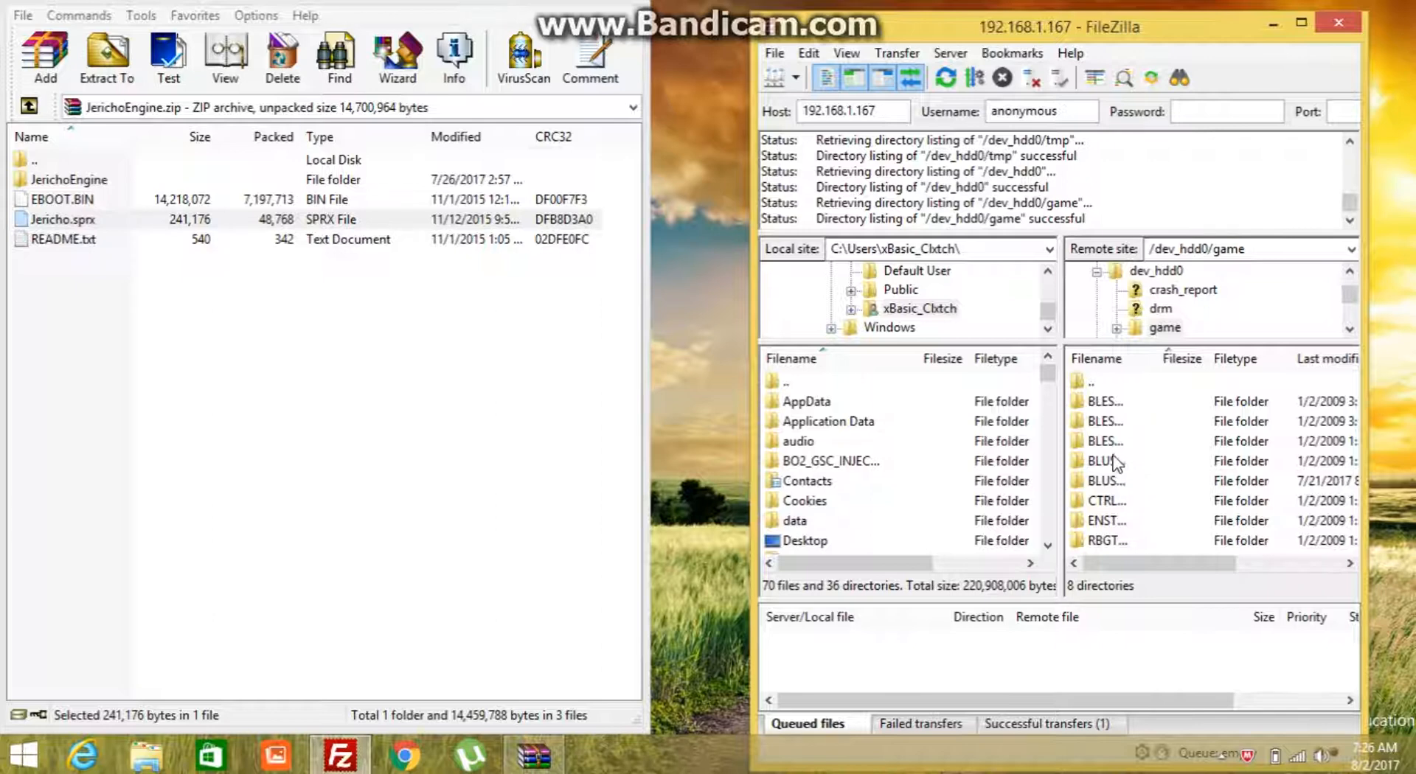
Open the BLUS31011 game folder and its USRDIR subfolder in the remote pane.
{"action": "left_click", "coordinate": [1118, 481]}
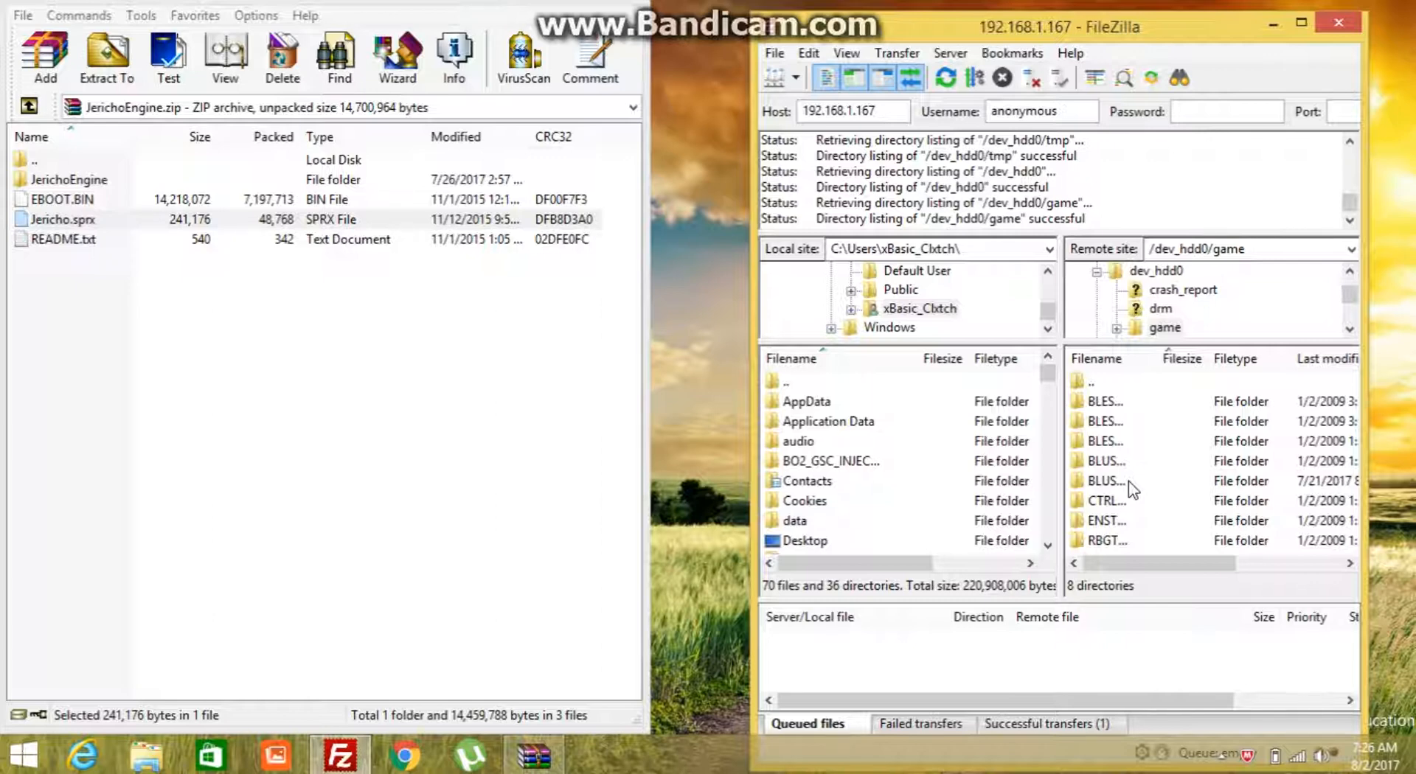
{"action": "left_click", "coordinate": [1102, 481]}
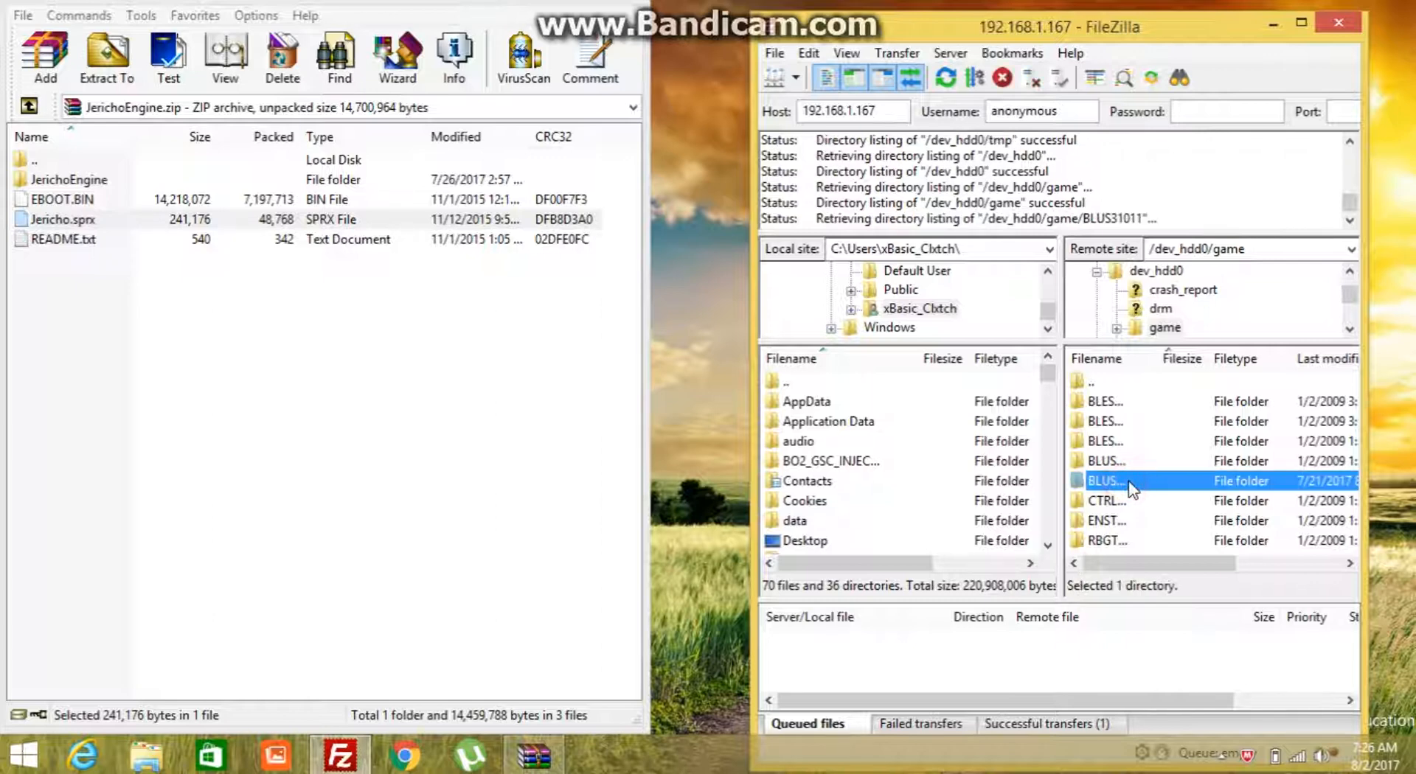
{"action": "double_click", "coordinate": [1107, 480]}
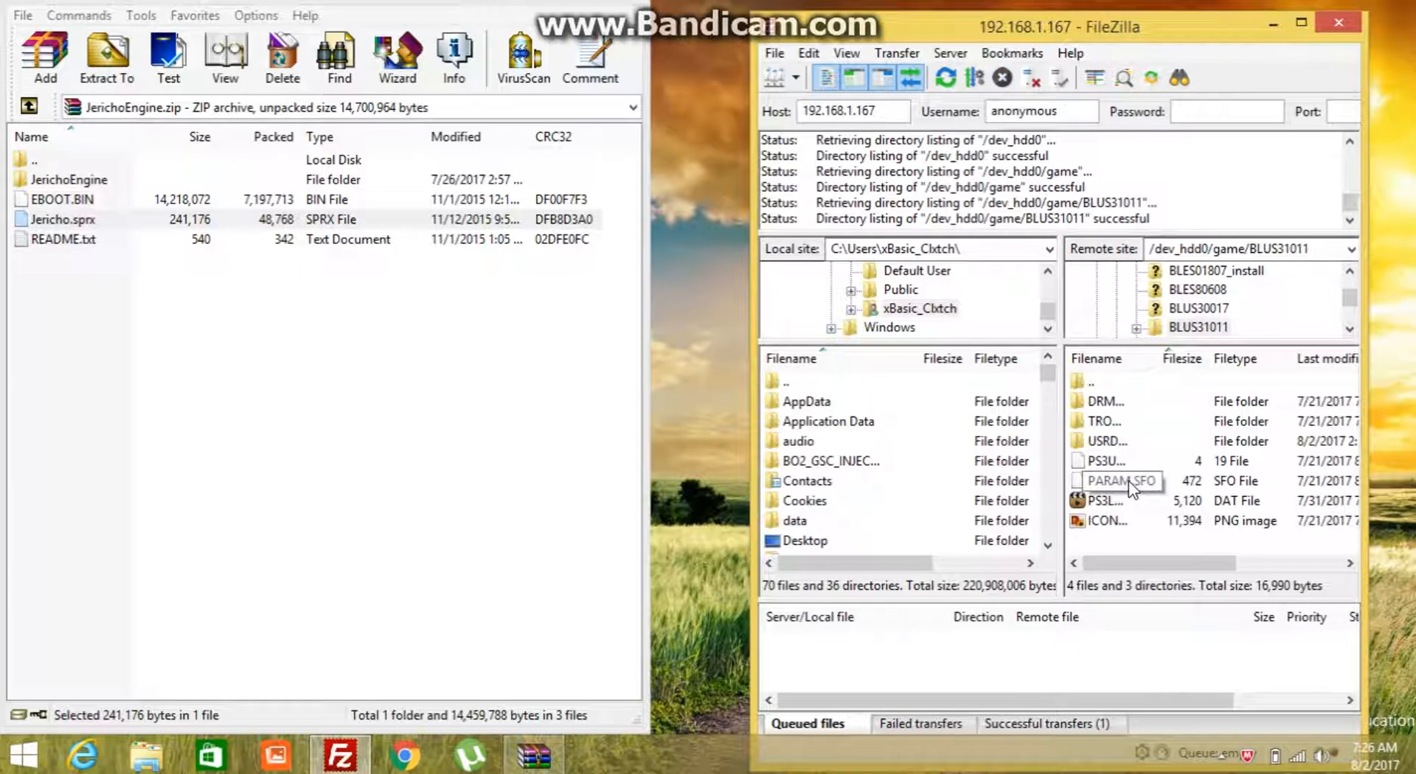
{"action": "mouse_move", "coordinate": [1135, 451]}
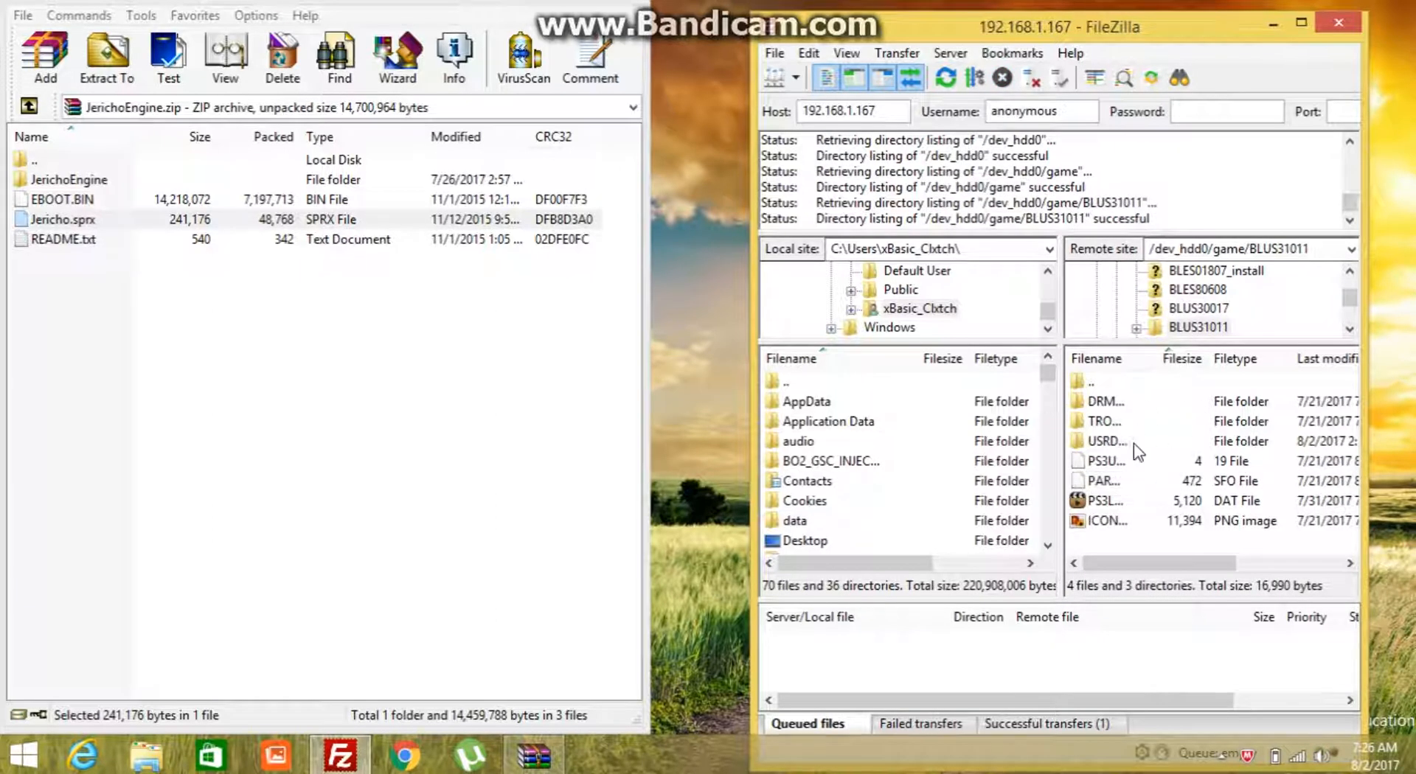
{"action": "mouse_move", "coordinate": [1134, 449]}
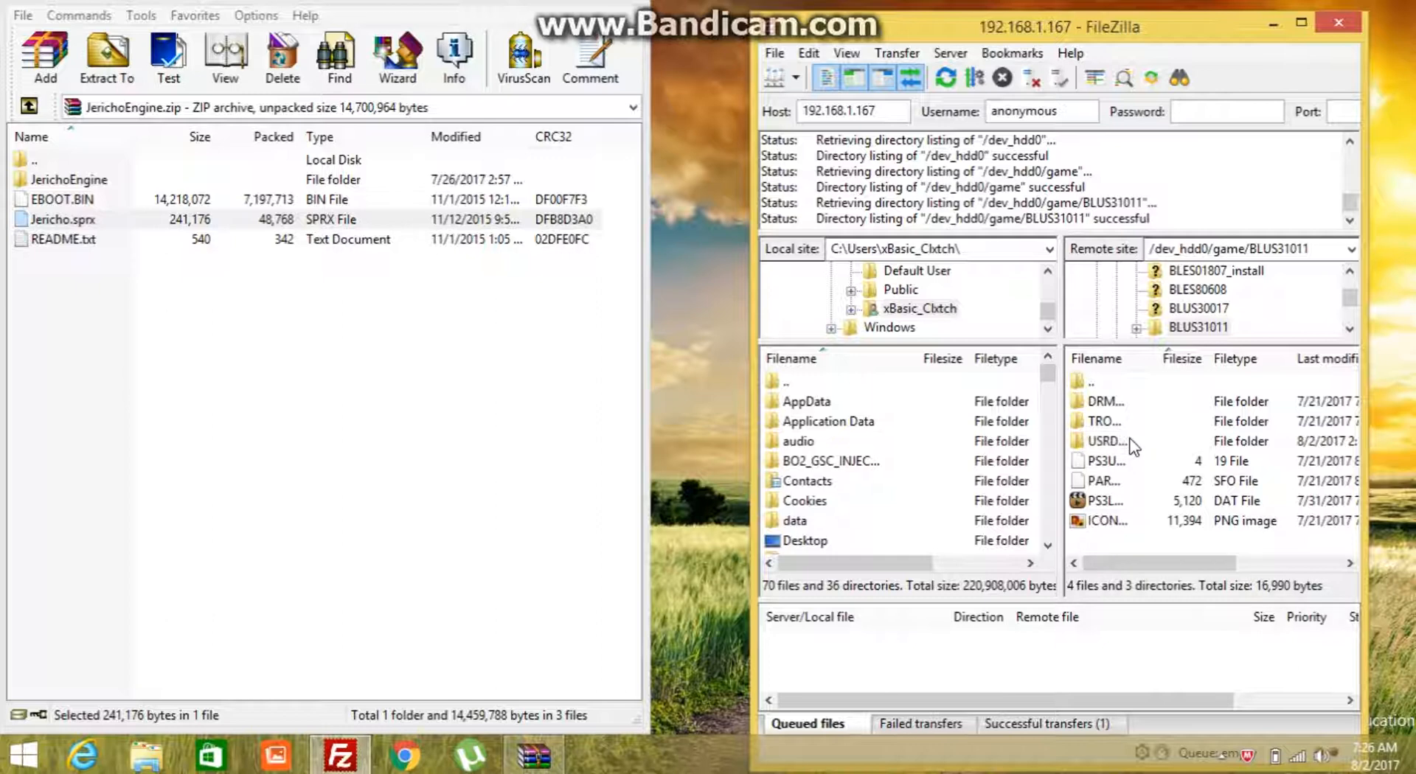
{"action": "double_click", "coordinate": [1103, 441]}
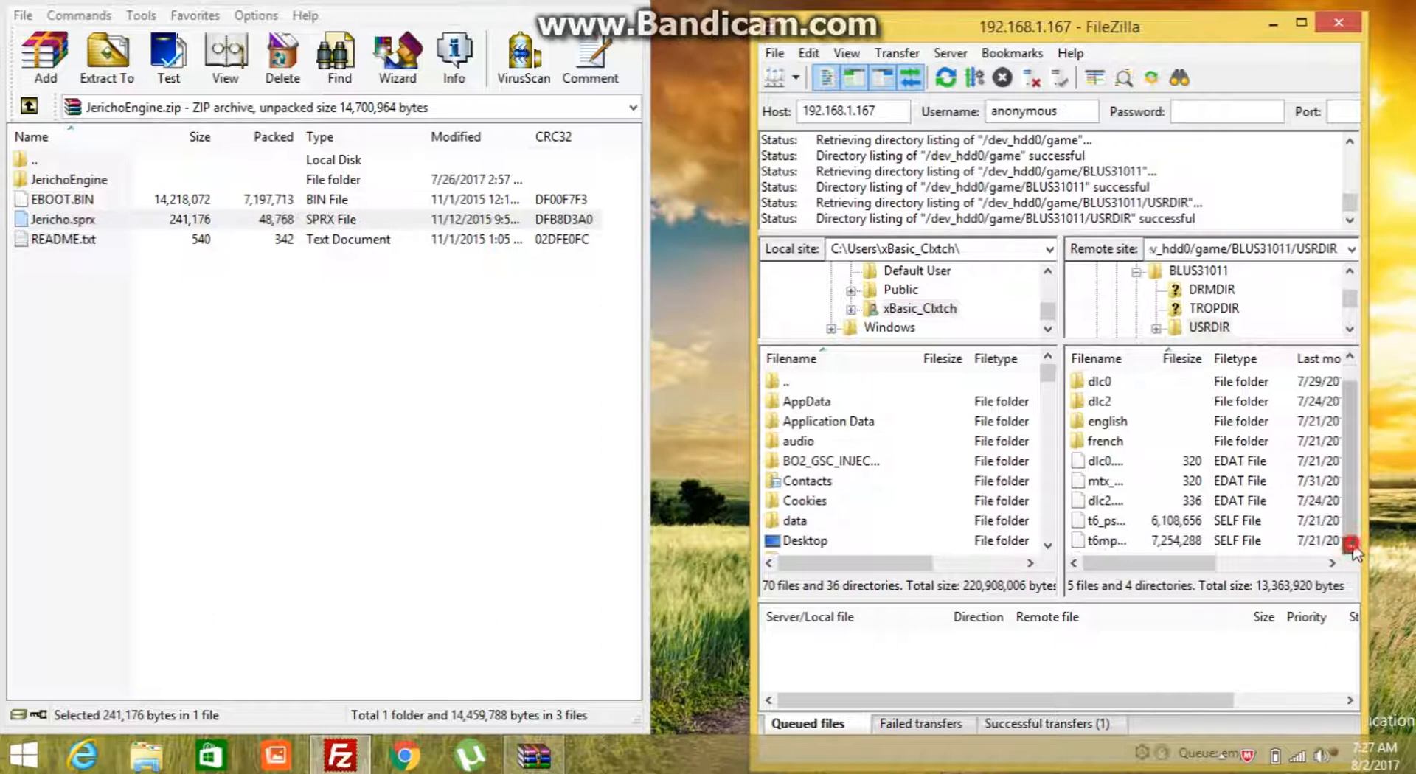
{"action": "mouse_move", "coordinate": [902, 371]}
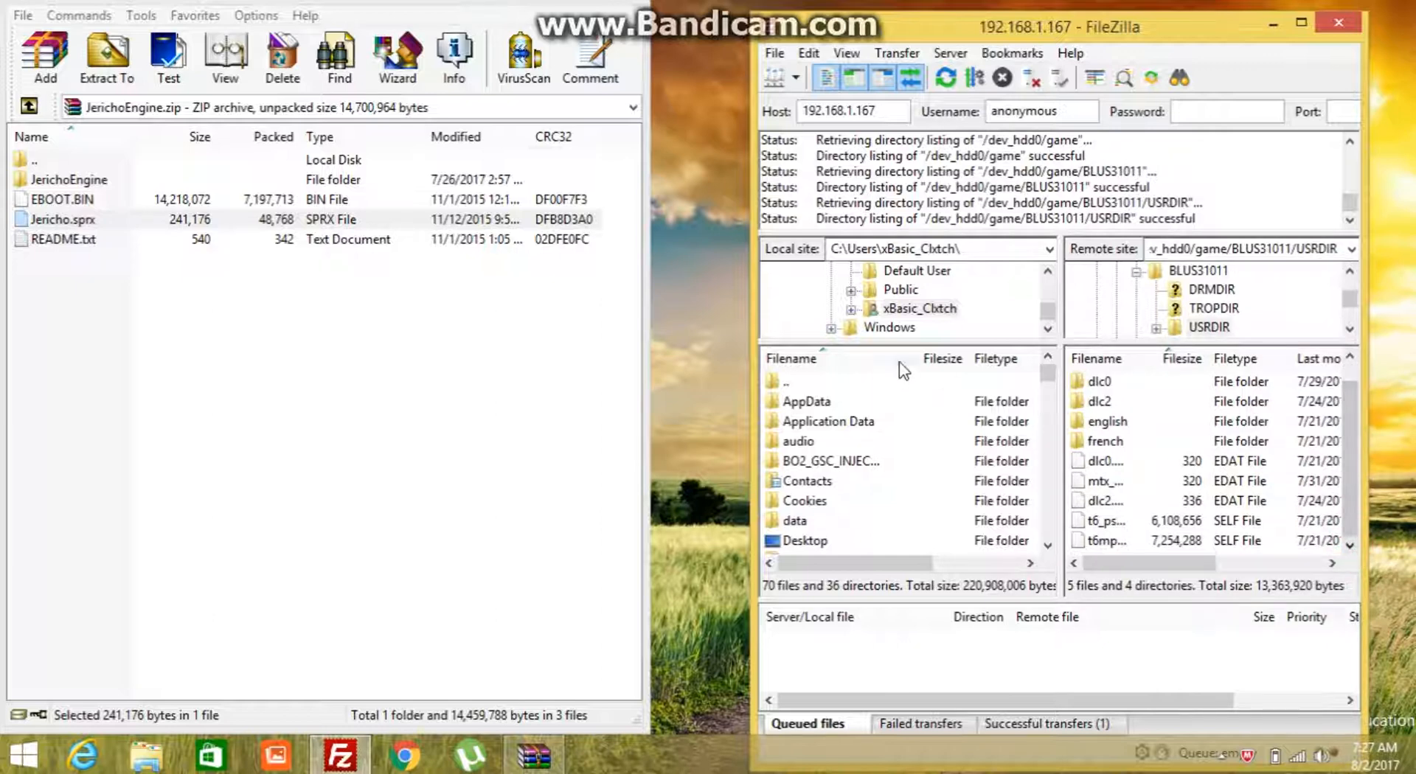
Upload EBOOT.BIN from the WinRAR archive into the remote USRDIR folder.
{"action": "left_click", "coordinate": [105, 56]}
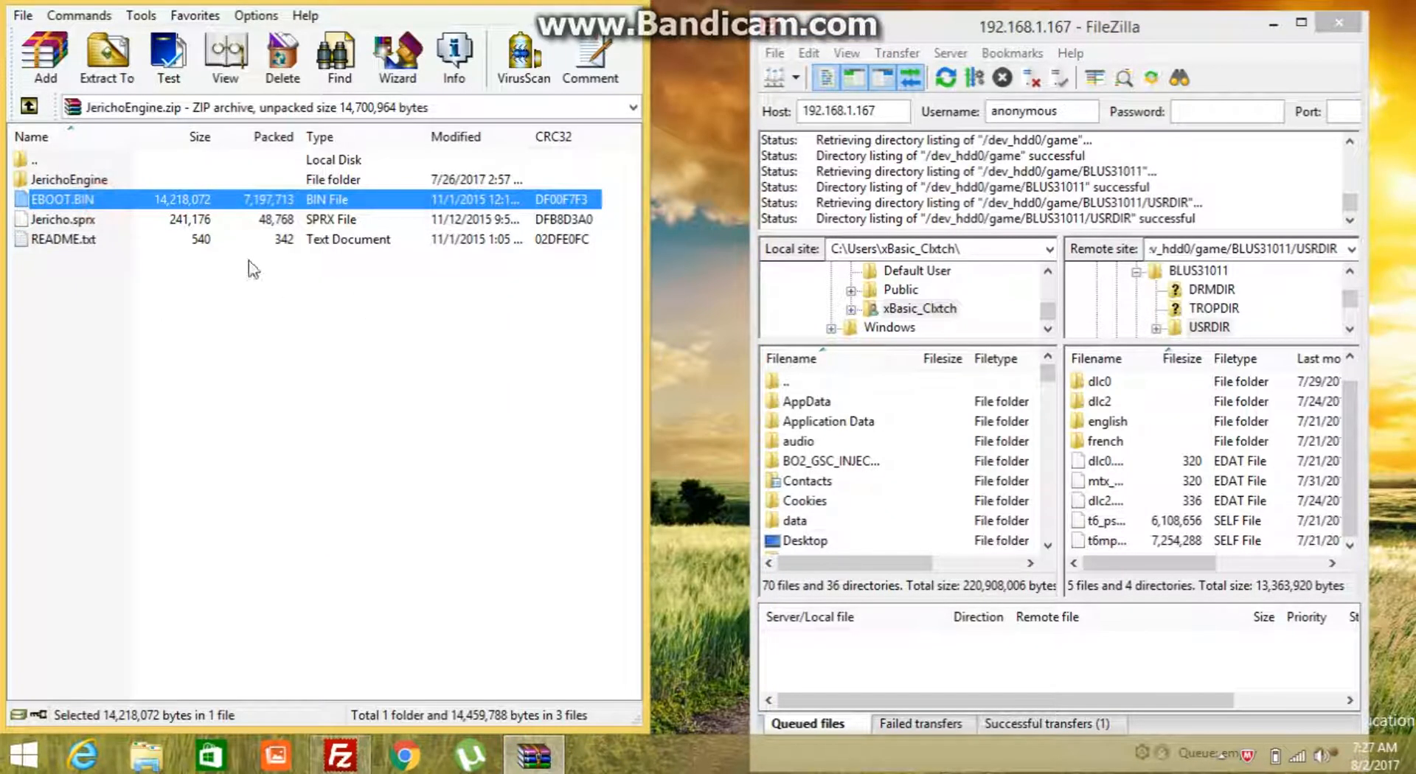
{"action": "double_click", "coordinate": [64, 199]}
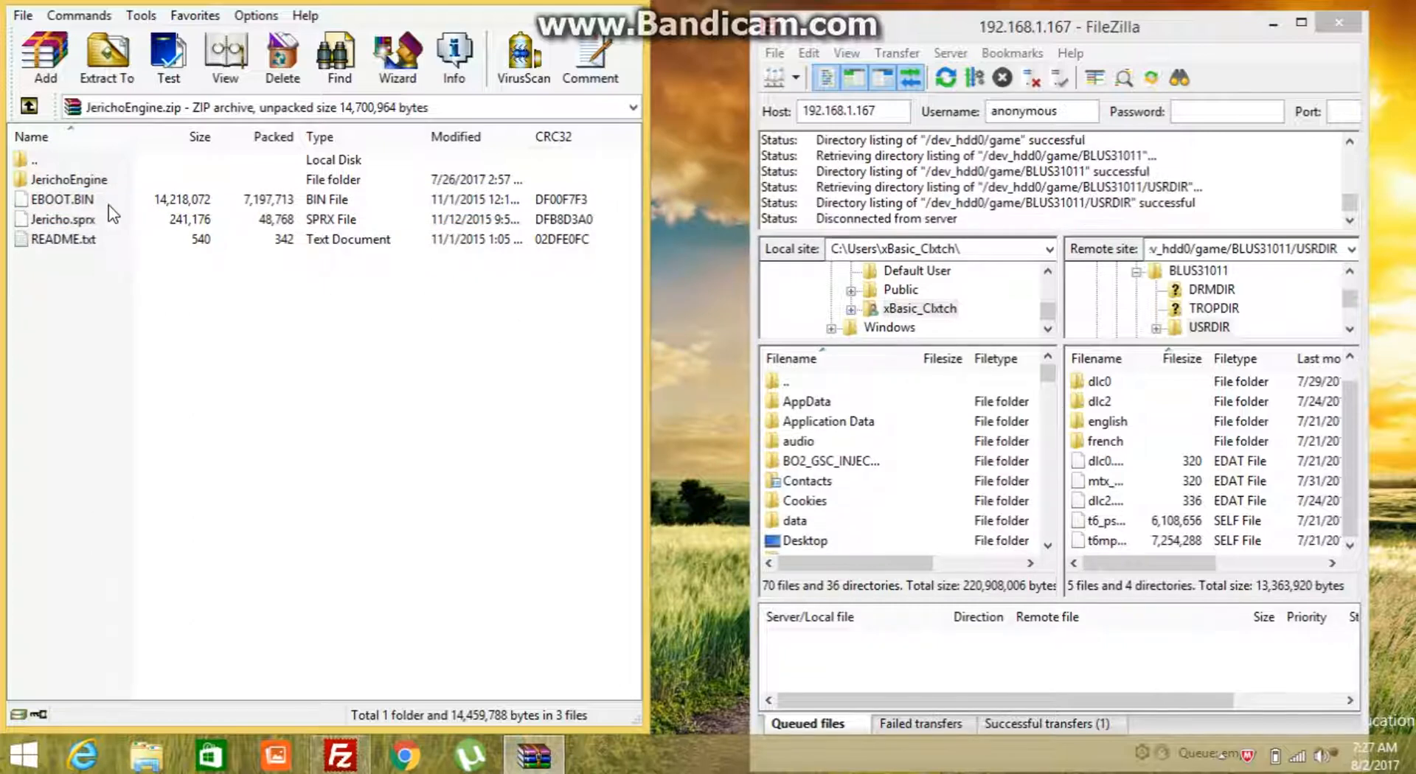
{"action": "left_click", "coordinate": [64, 199]}
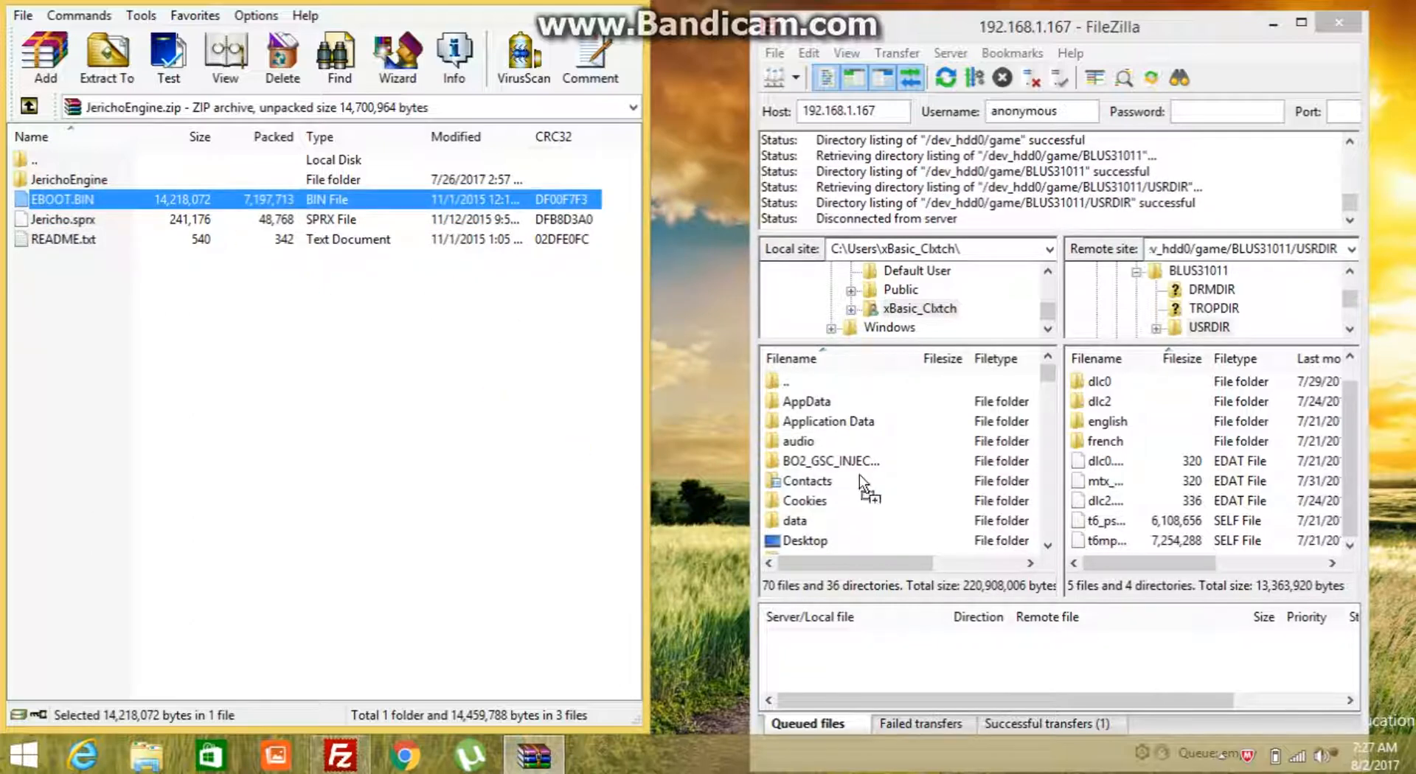
{"action": "left_click", "coordinate": [105, 58]}
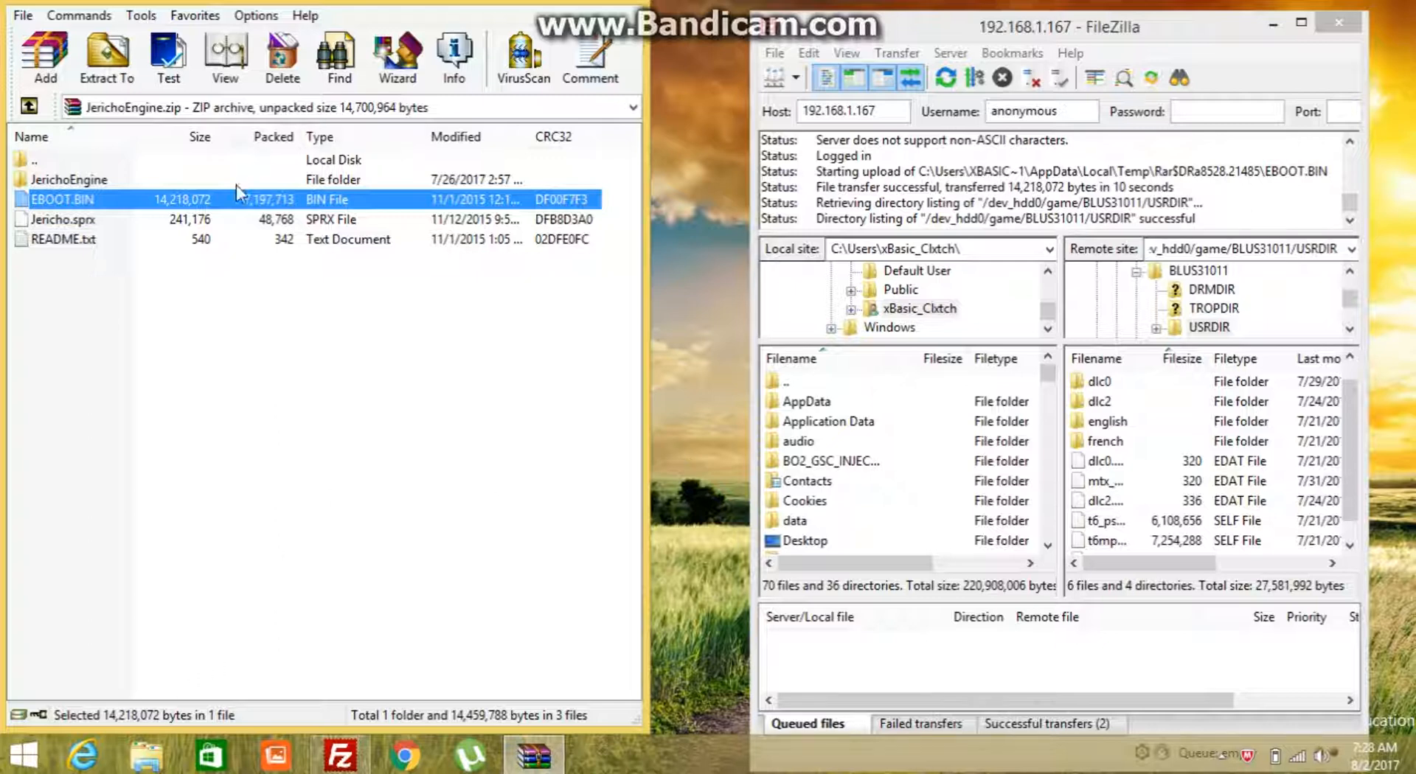
{"action": "mouse_move", "coordinate": [691, 289]}
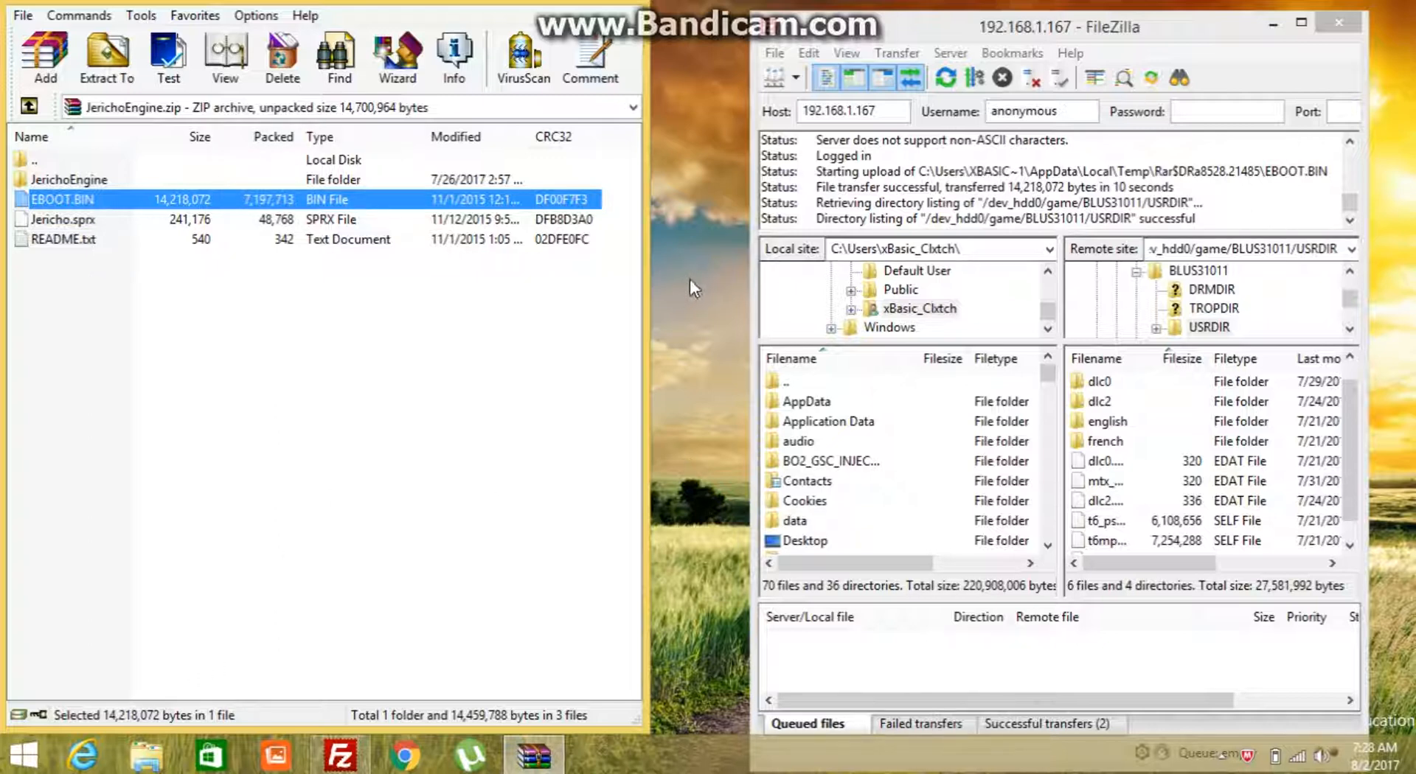
{"action": "mouse_move", "coordinate": [723, 305]}
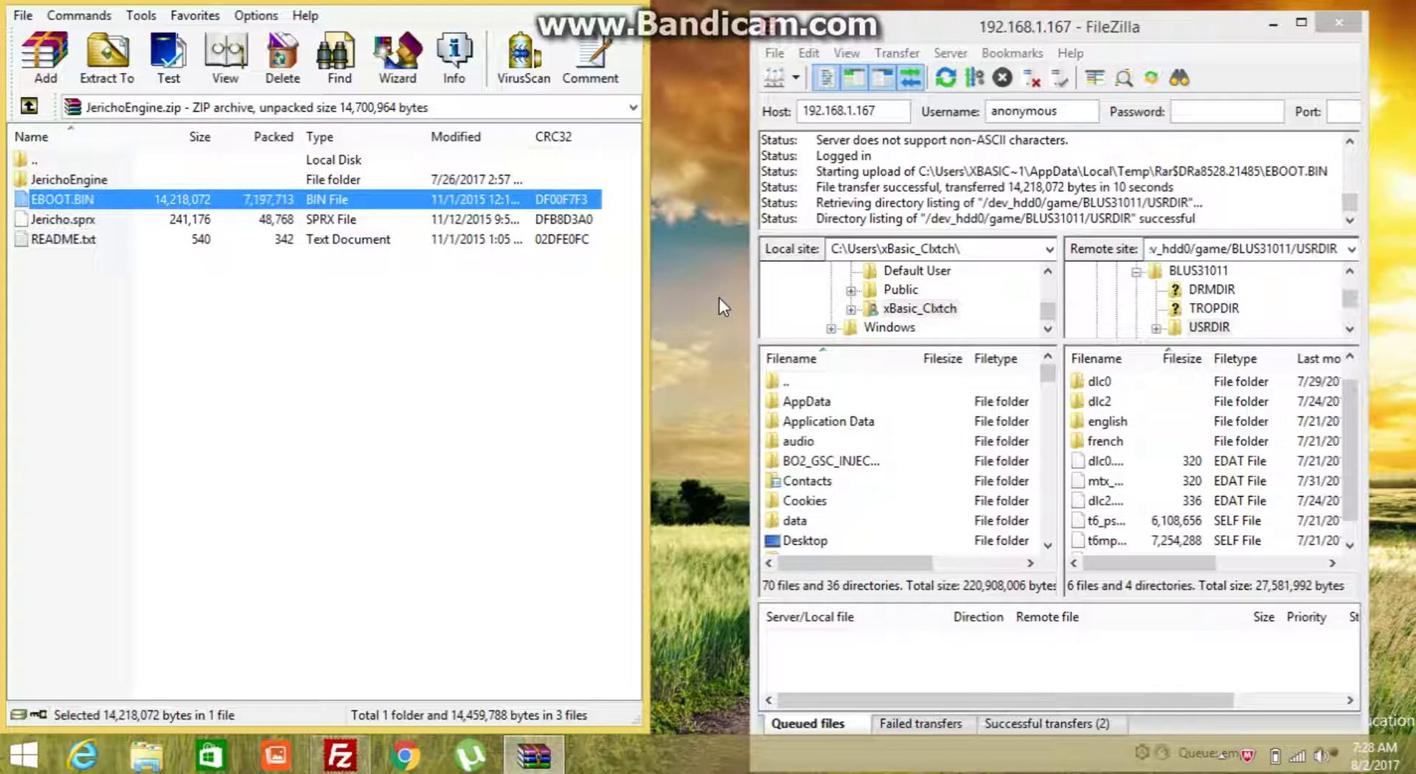